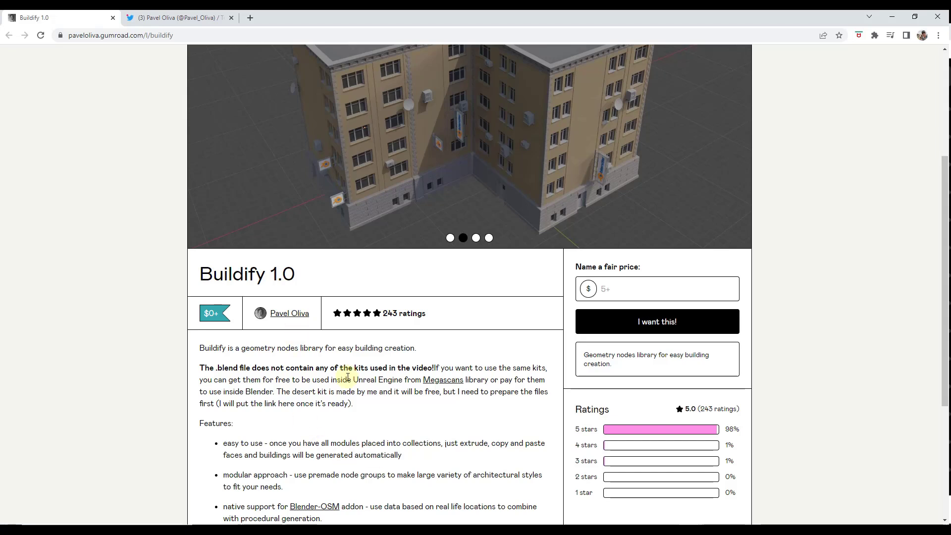
- Select building_base and set its Geometry Nodes Min number of floors to 5
scroll("down", 3)
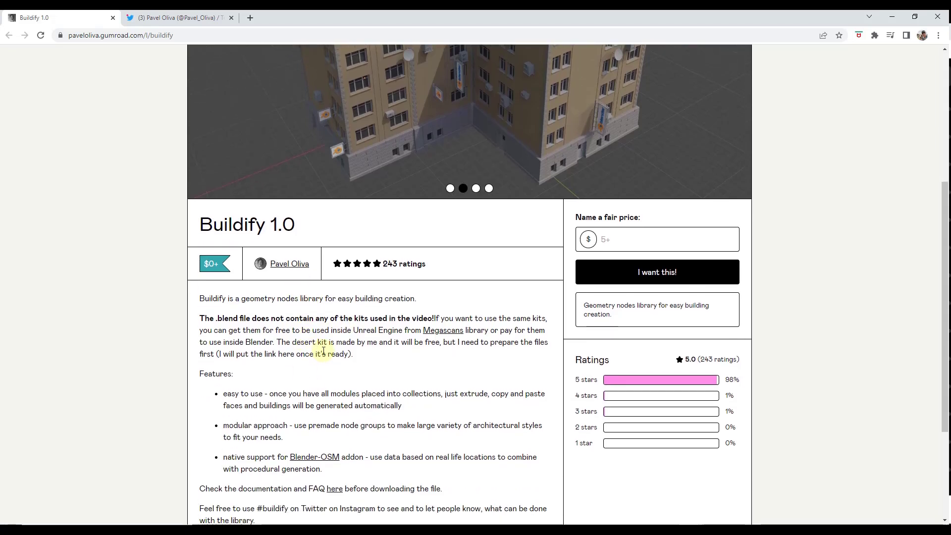
scroll("down", 3)
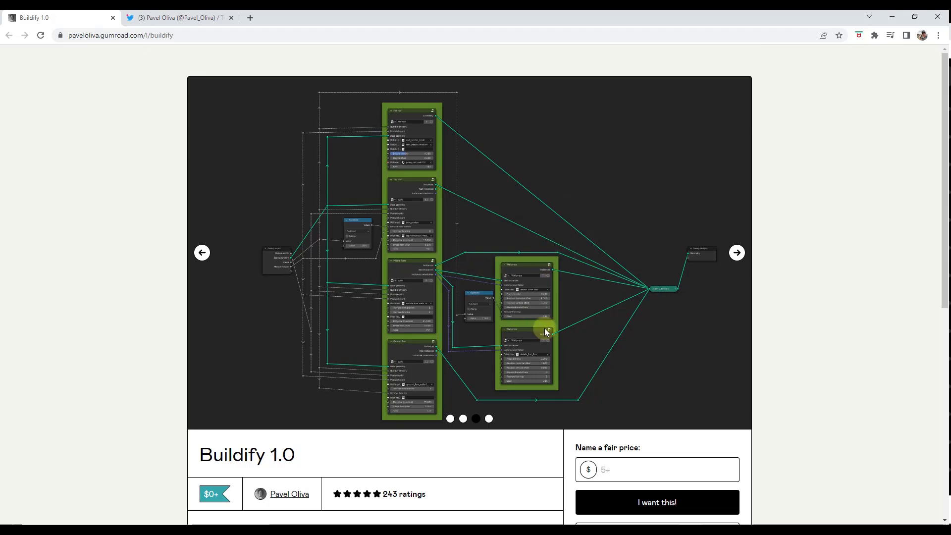
scroll("down", 3)
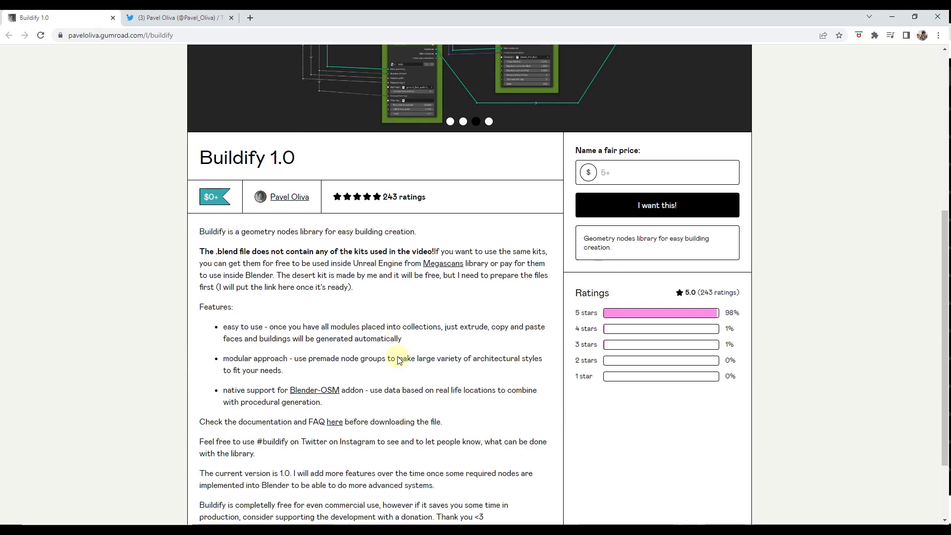
scroll("down", 3)
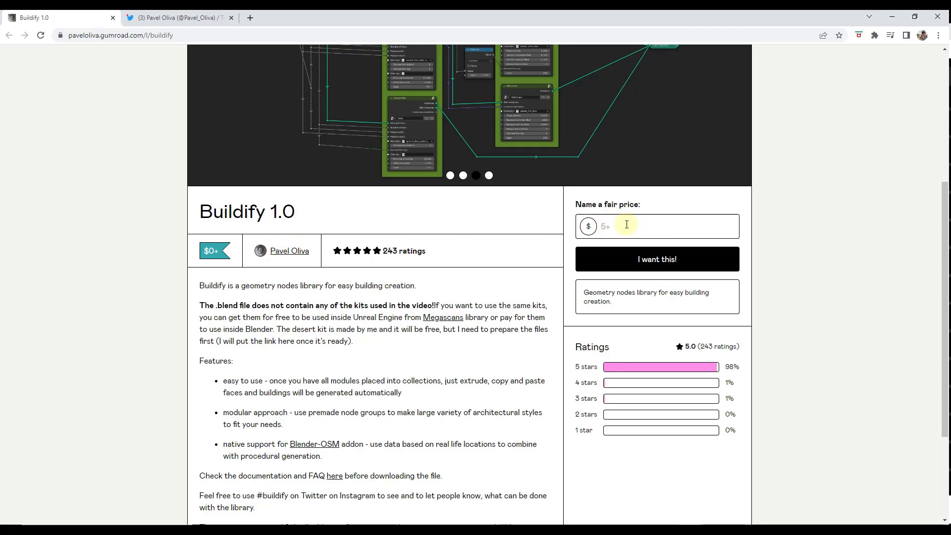
mouse_move(646, 205)
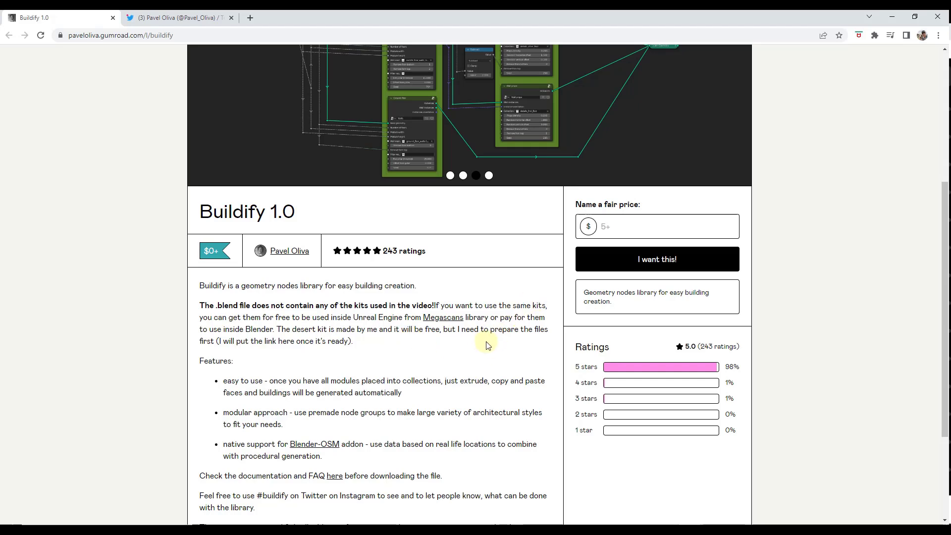
scroll("down", 3)
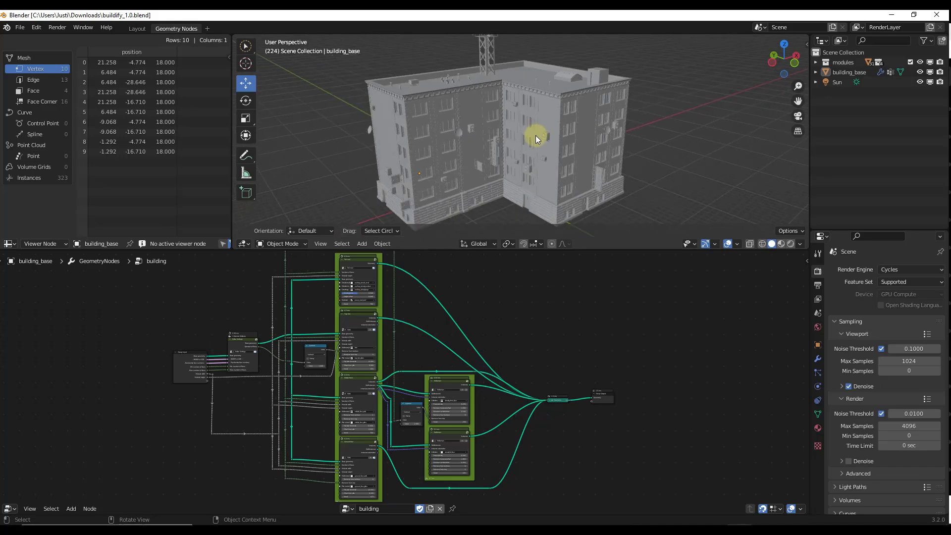
left_click(781, 244)
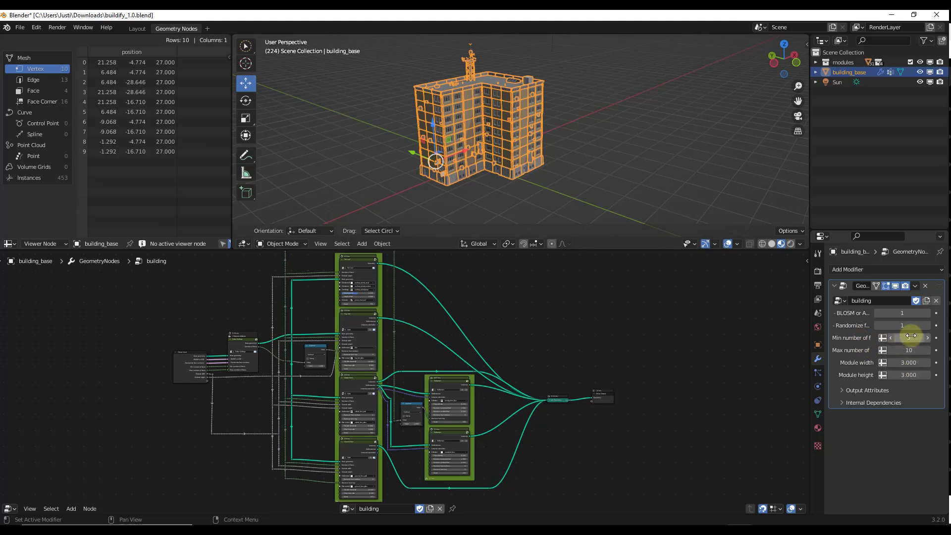
left_click_drag(902, 338, 908, 337)
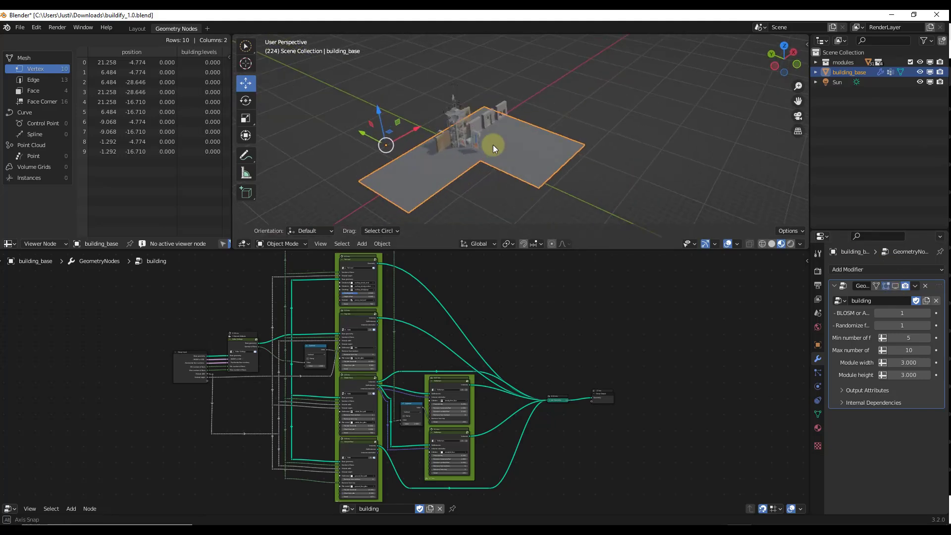
- In Edit Mode, extrude the footprint's end several times along Y and X into an angled wing
key("Tab")
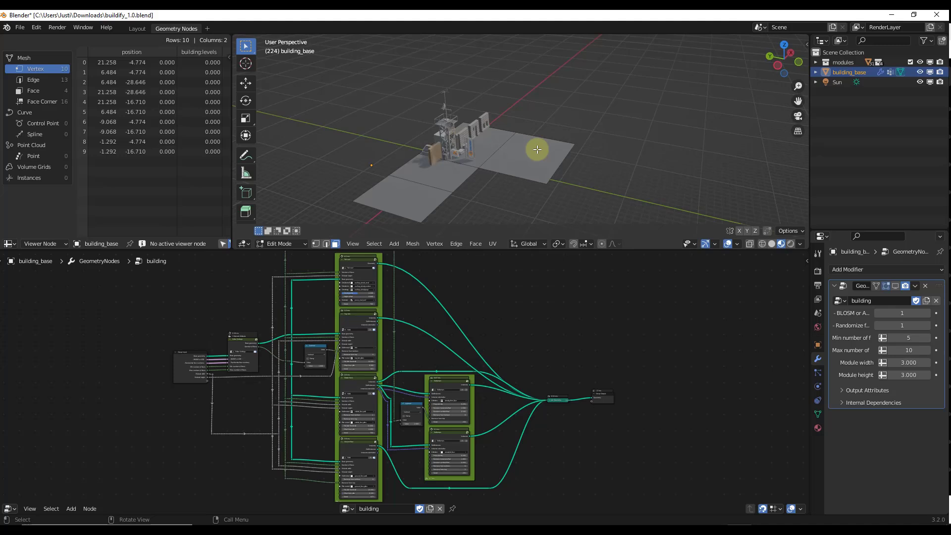
mouse_move(414, 191)
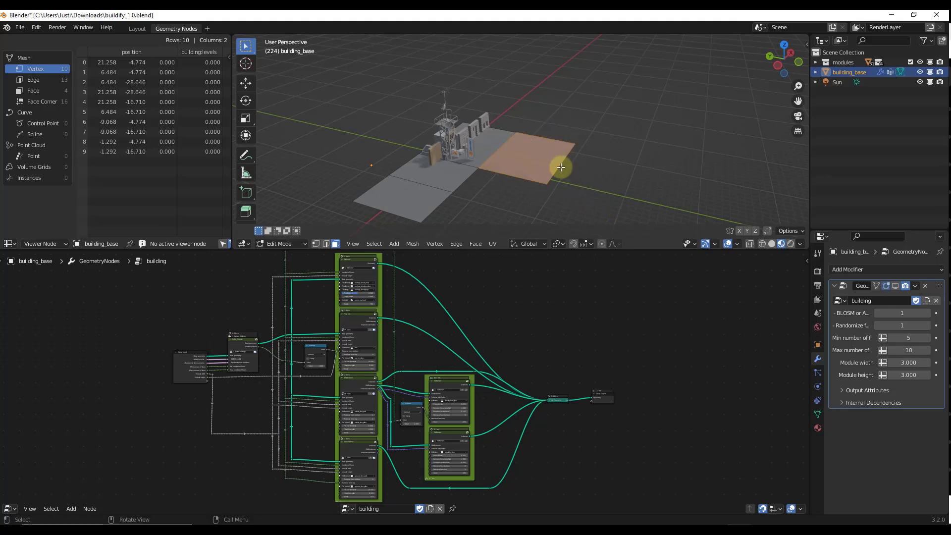
left_click_drag(559, 167, 633, 181)
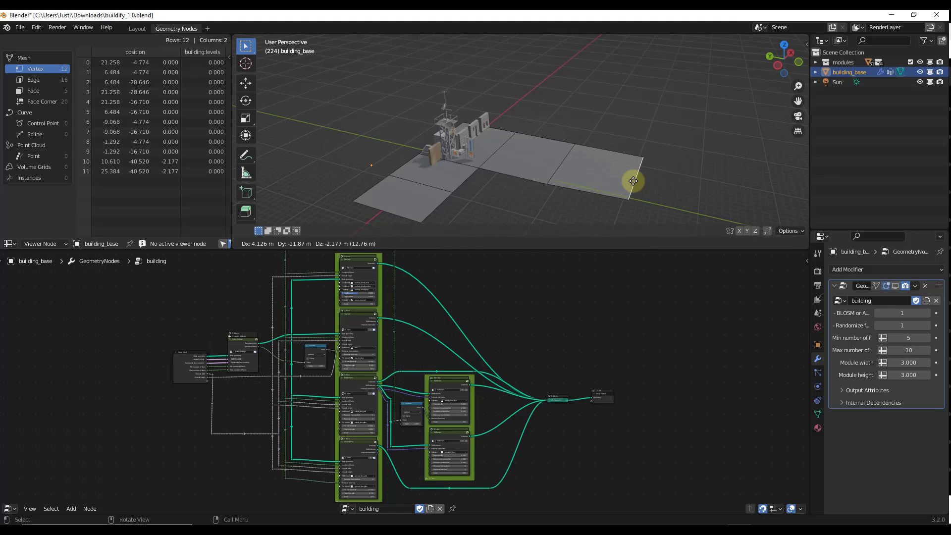
left_click_drag(634, 180, 637, 183)
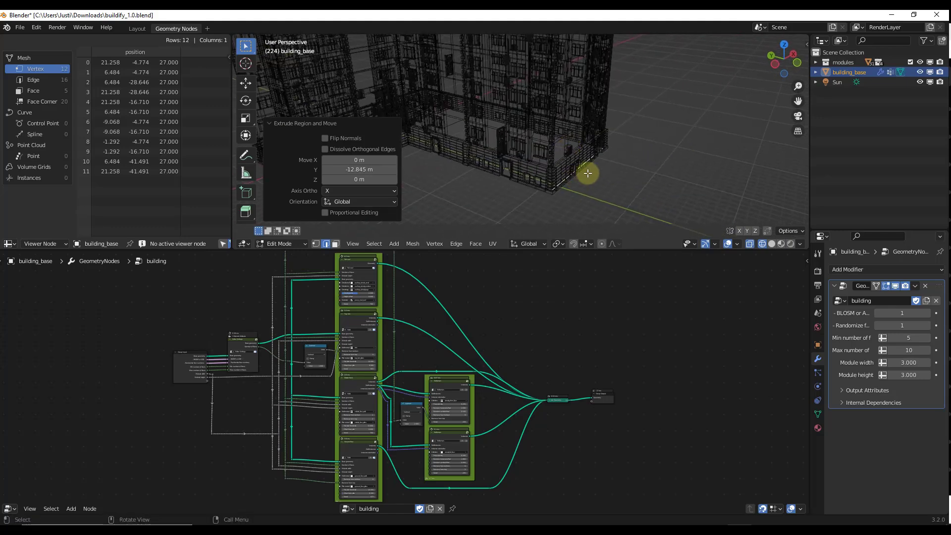
left_click_drag(587, 174, 705, 203)
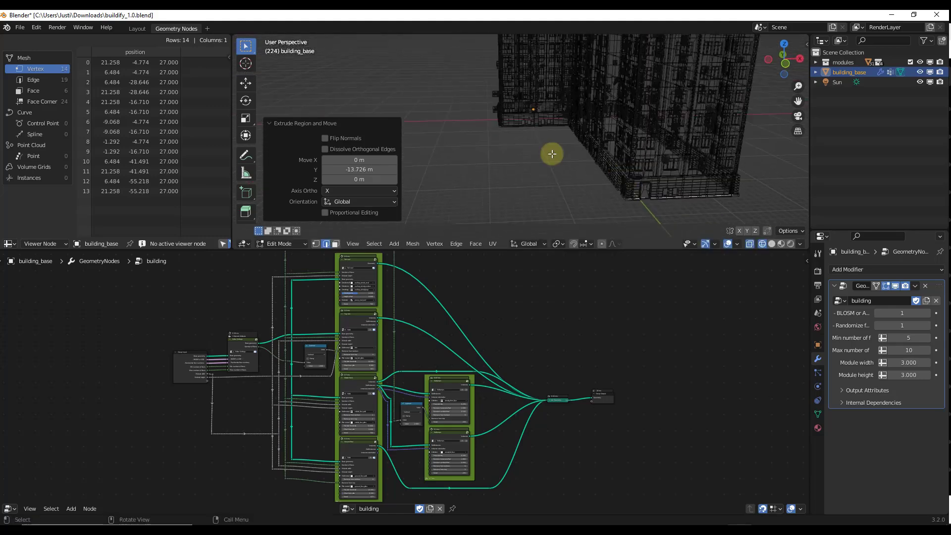
left_click_drag(552, 154, 632, 185)
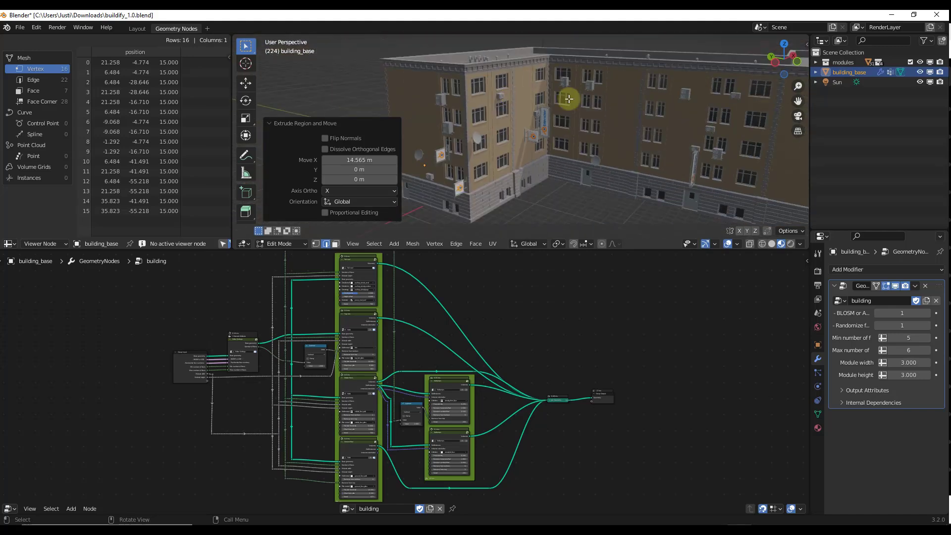
left_click_drag(568, 99, 732, 123)
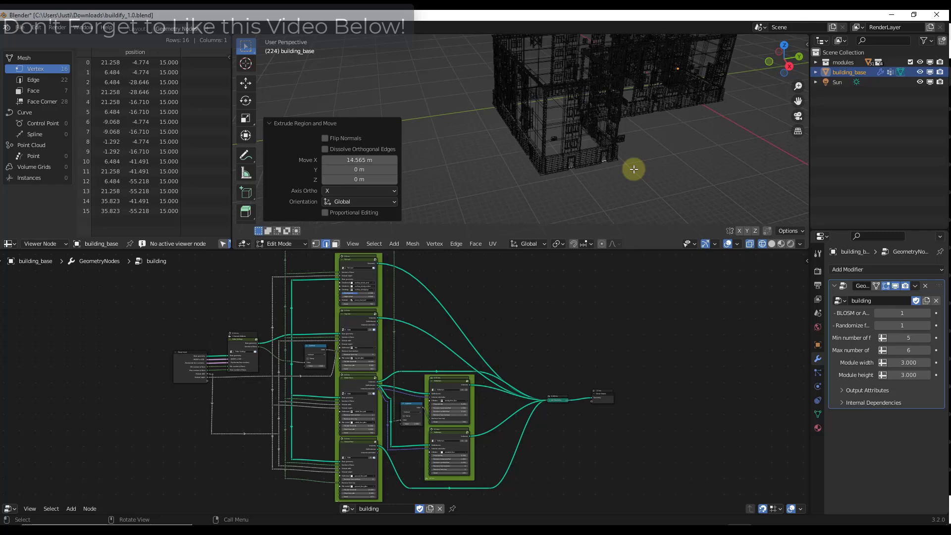
- Extrude one final footprint section and return to Object Mode
key("s")
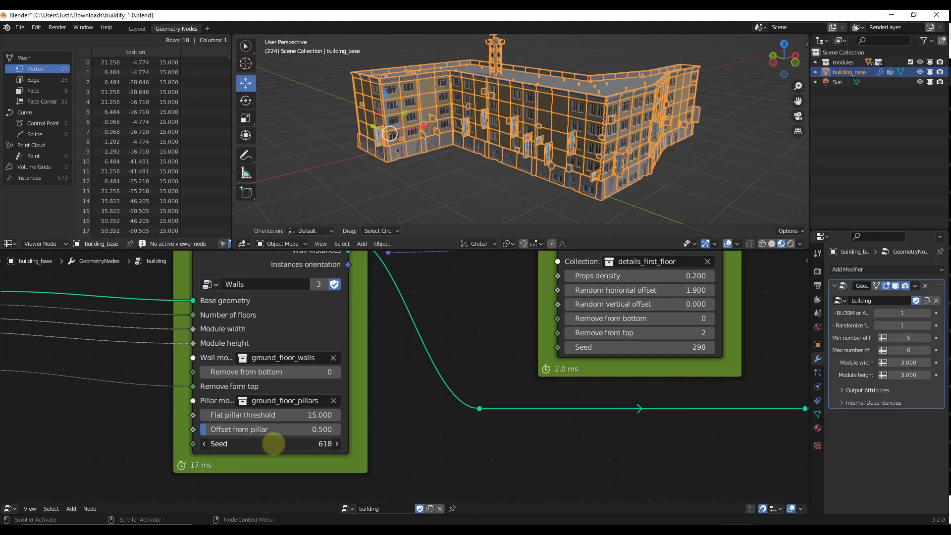
- Change the Walls node ground-floor seed to 671
left_click_drag(273, 443, 270, 444)
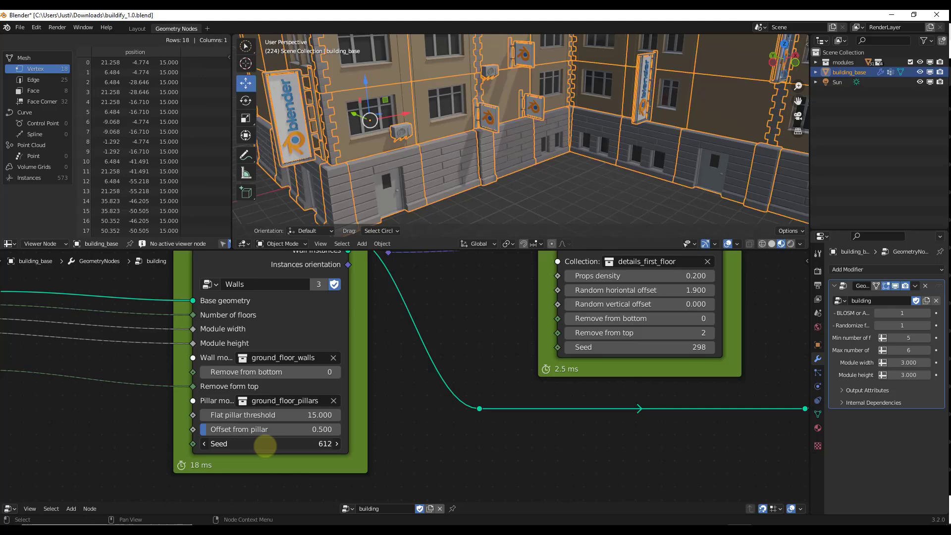
left_click_drag(267, 444, 316, 443)
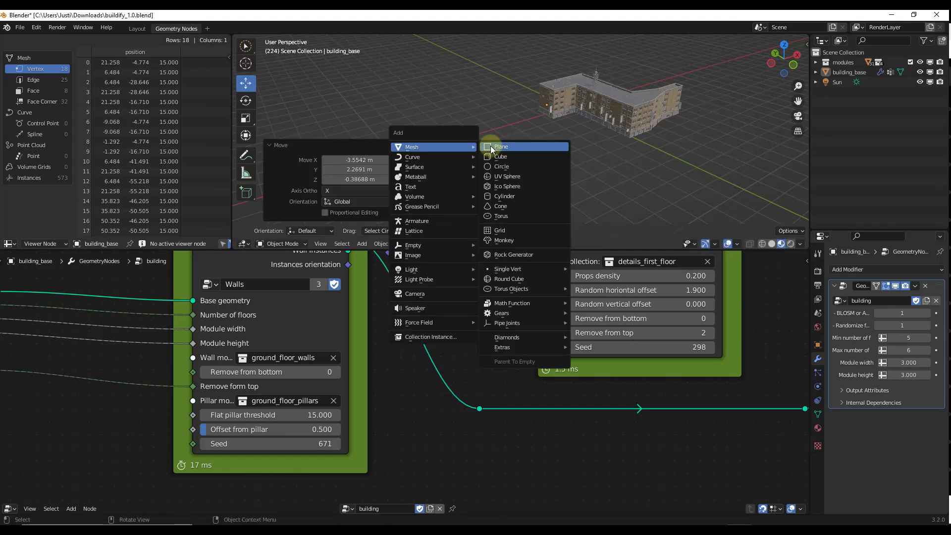
- Add a plane with a Geometry Nodes modifier using the 'building' node group
left_click(500, 146)
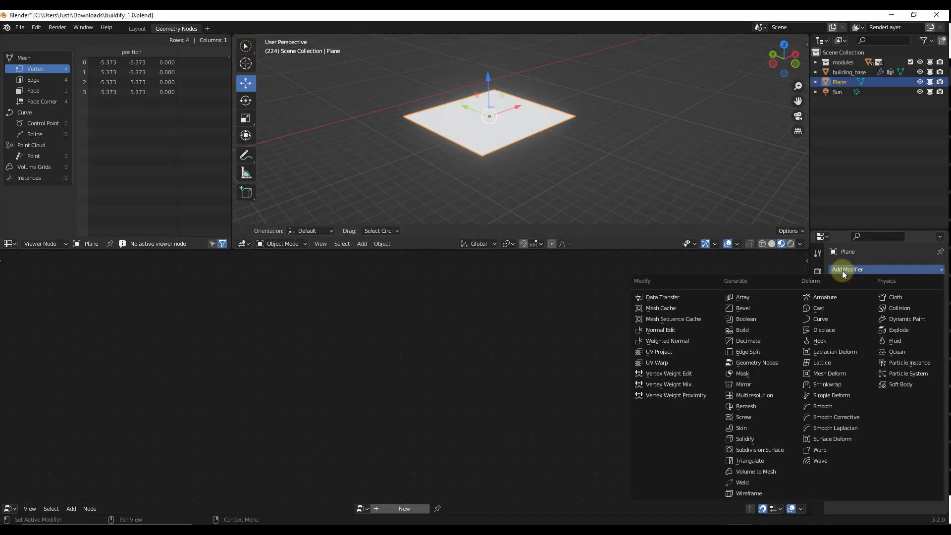
left_click(756, 362)
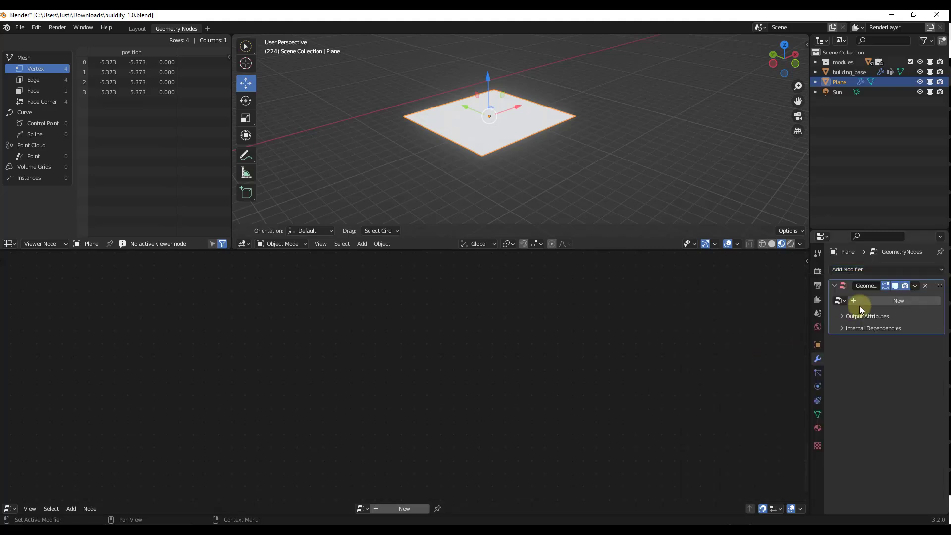
left_click(839, 300)
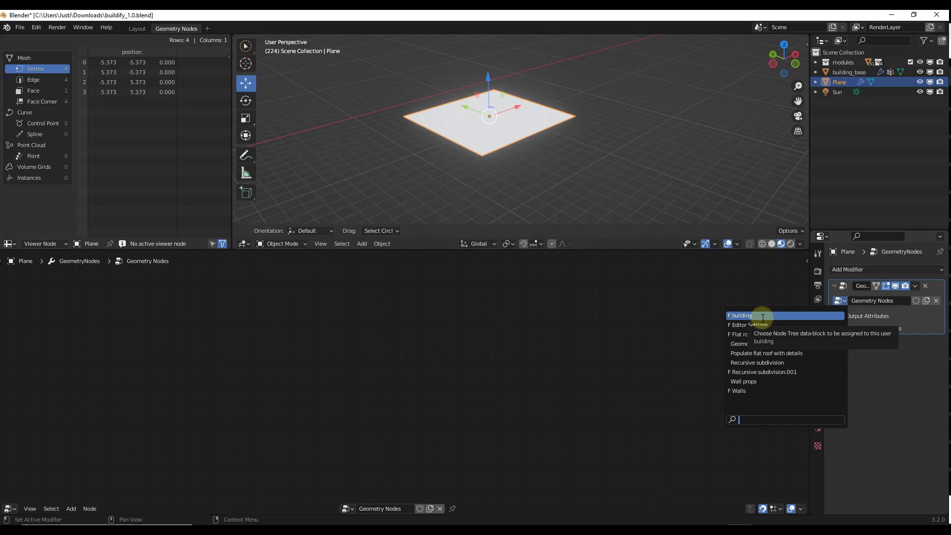
left_click(740, 316)
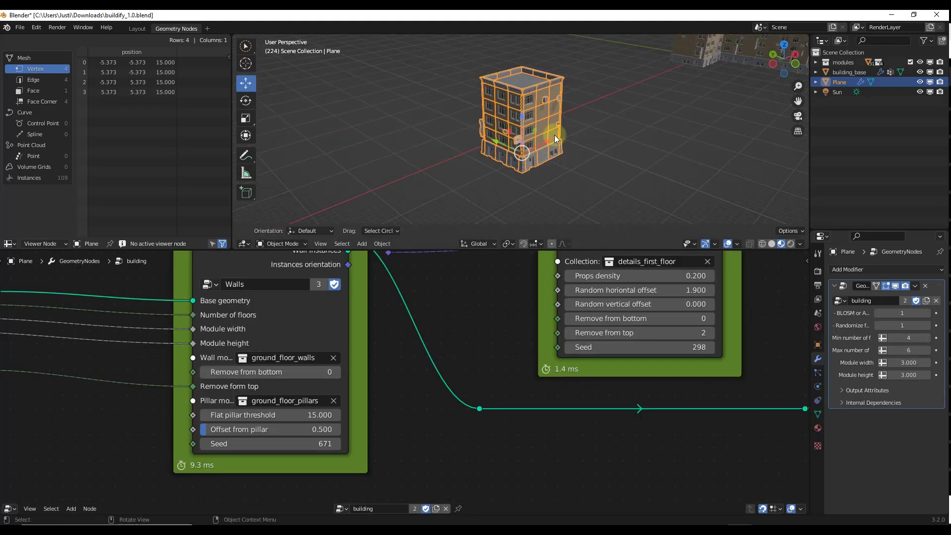
left_click_drag(552, 140, 613, 151)
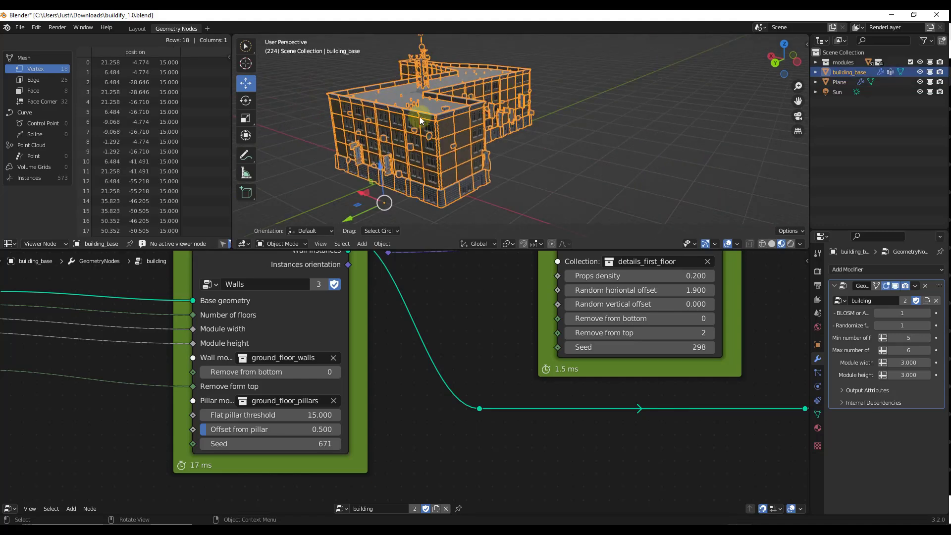
left_click_drag(424, 151, 455, 112)
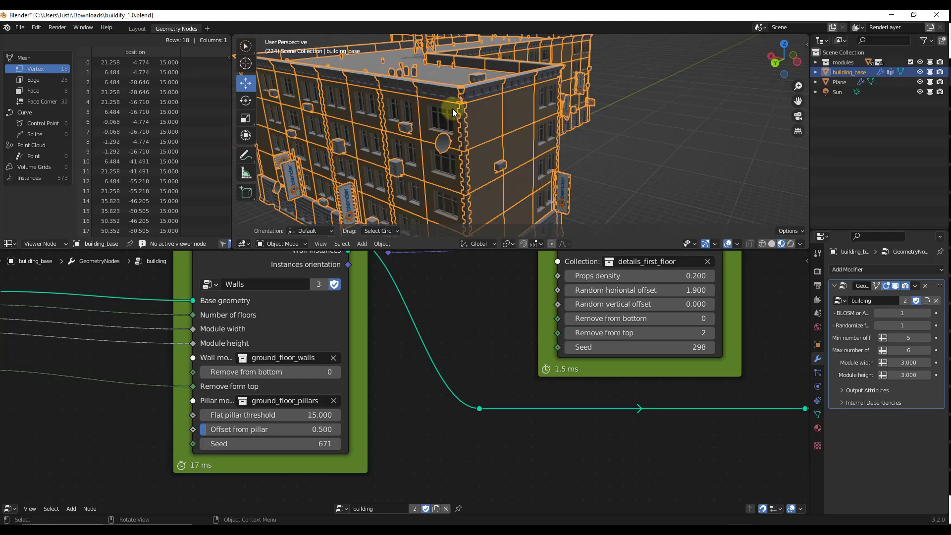
mouse_move(556, 97)
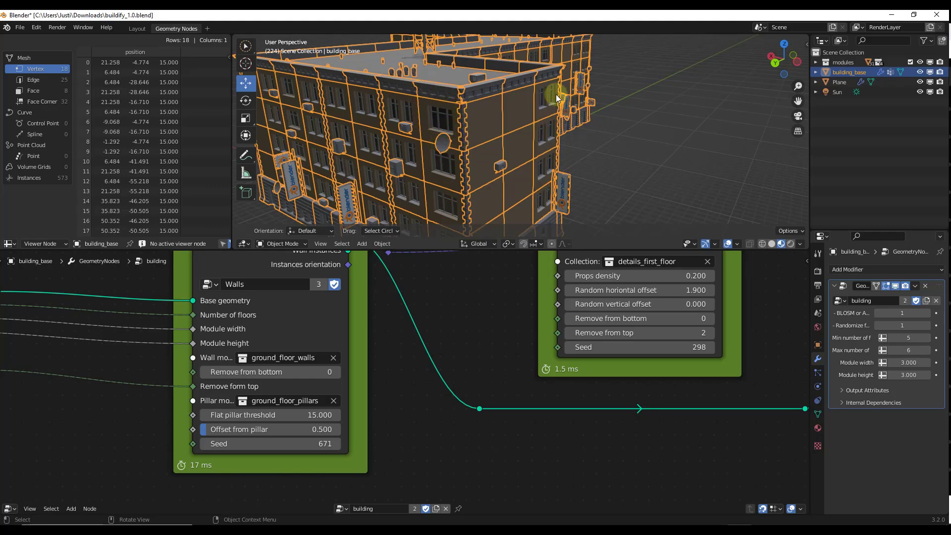
left_click_drag(556, 98, 397, 155)
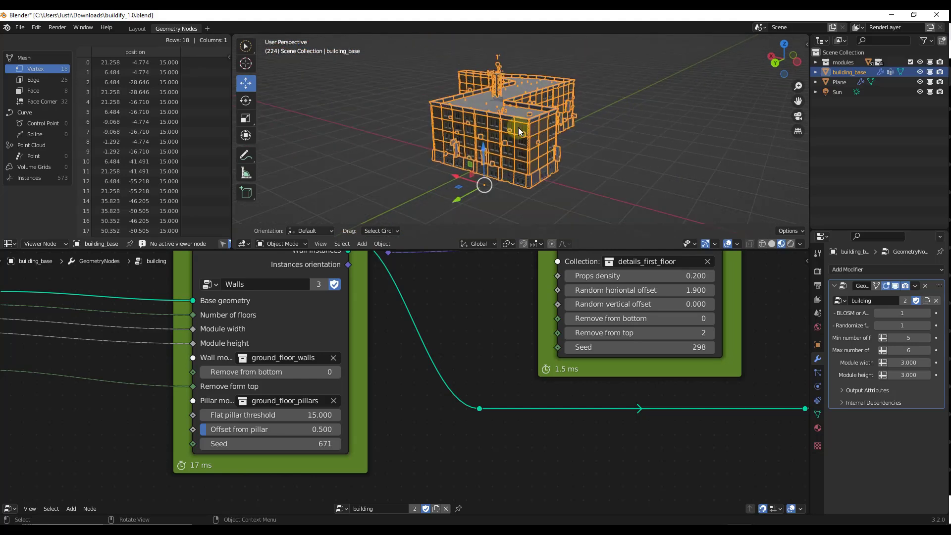
left_click(888, 286)
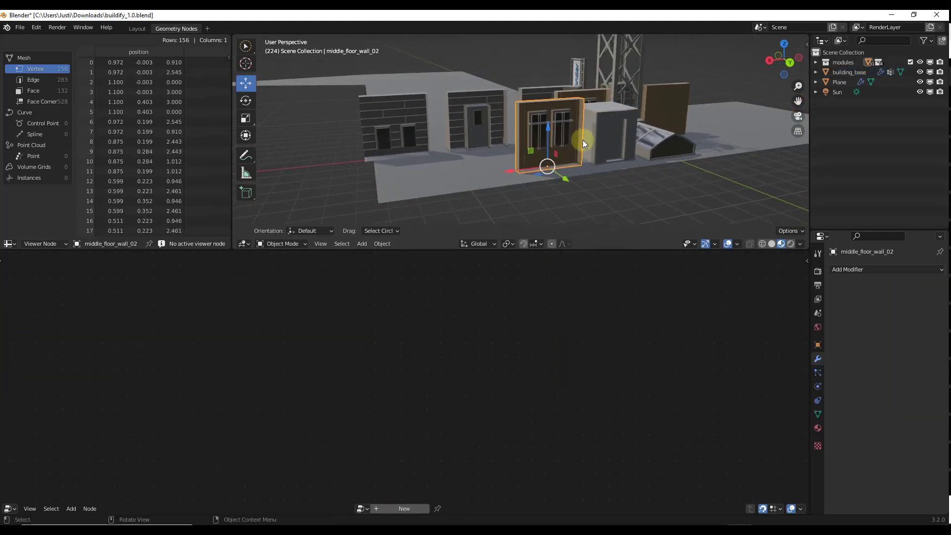
- View the wall module pieces and expand the modules collection in the Outliner
left_click_drag(582, 145, 703, 148)
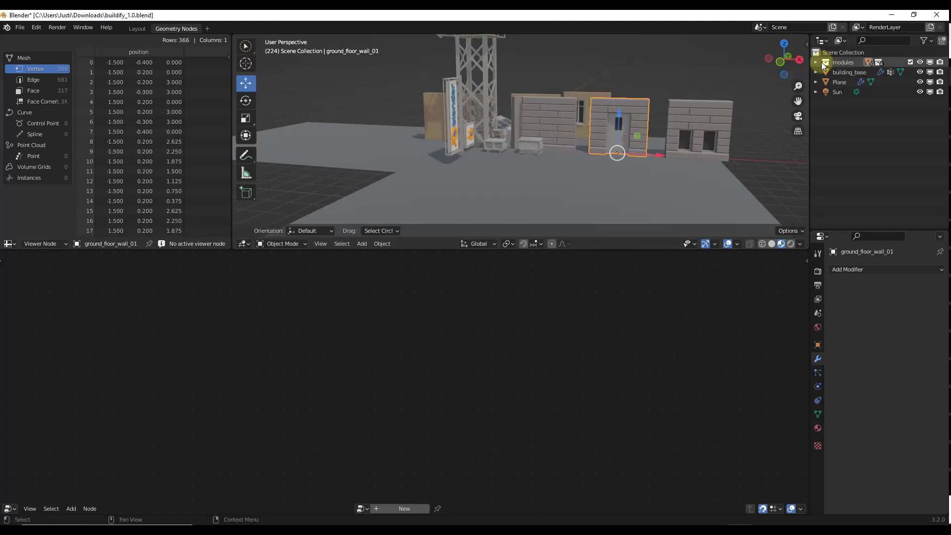
left_click(816, 62)
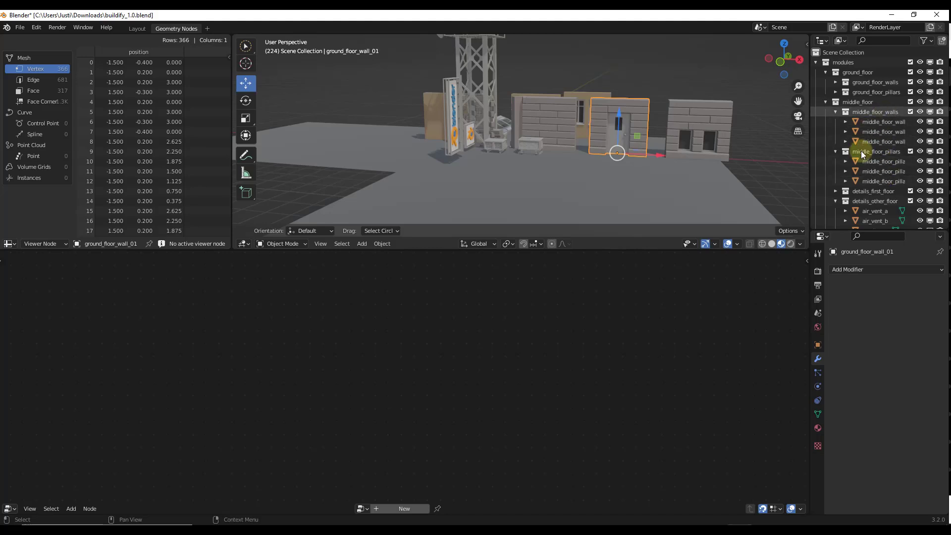
scroll("down", 3)
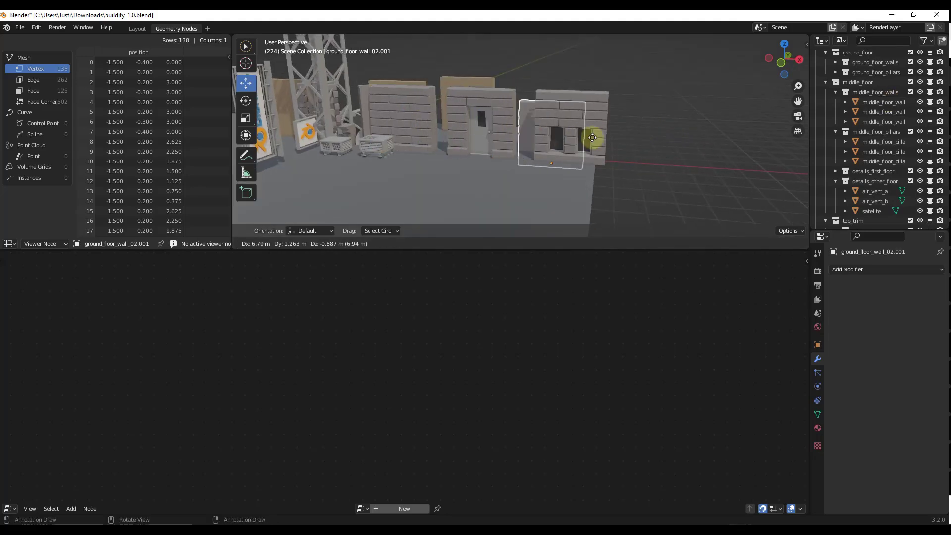
- Give the copied wall module's bricks a red material, tweak roughness, and reshuffle the wall seed
left_click_drag(592, 137, 699, 155)
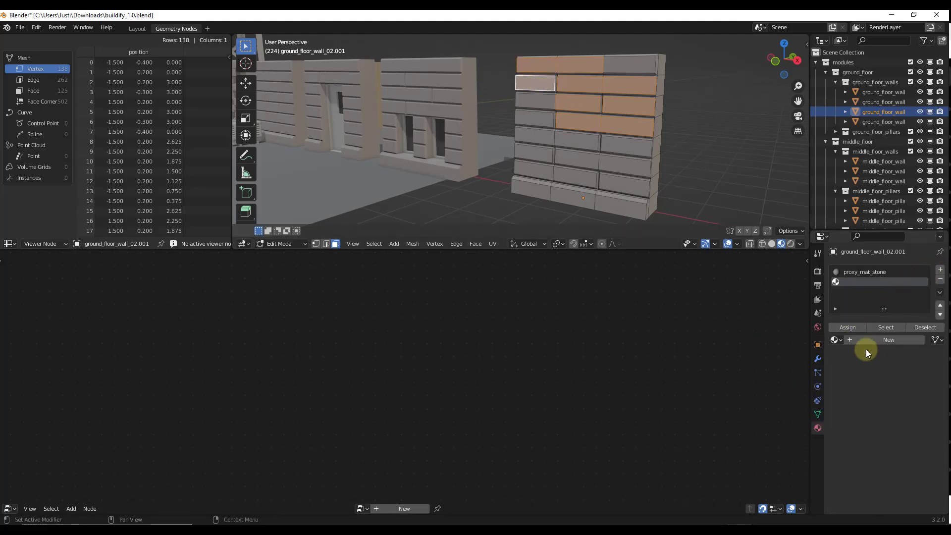
left_click(888, 339)
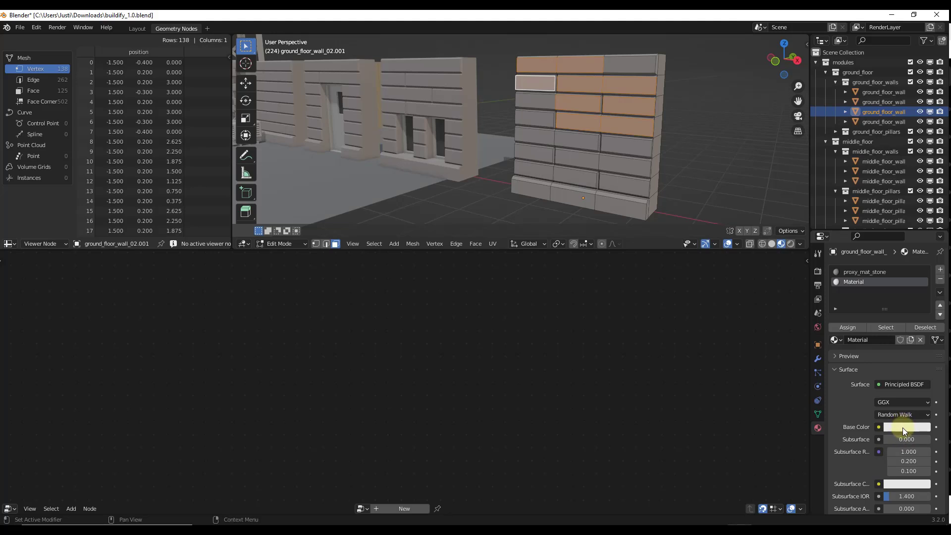
left_click(907, 426)
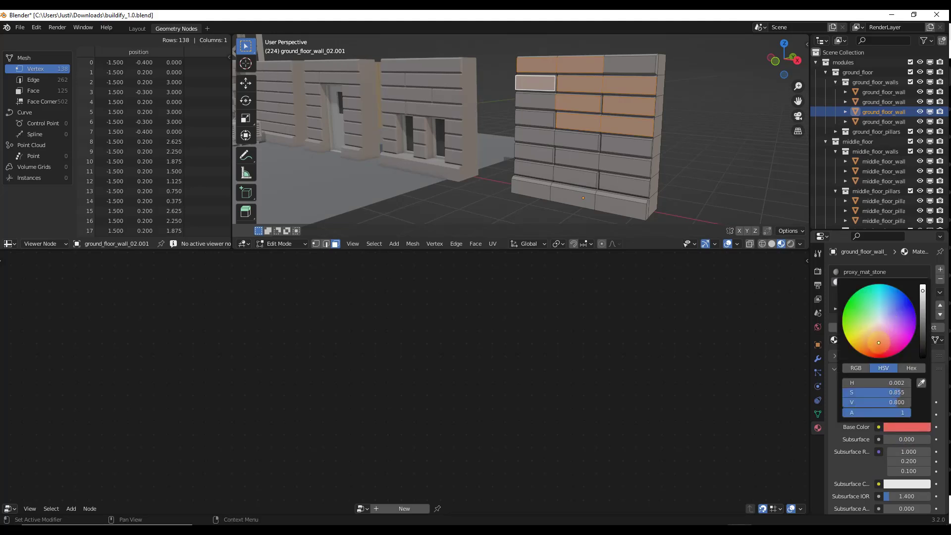
left_click(847, 327)
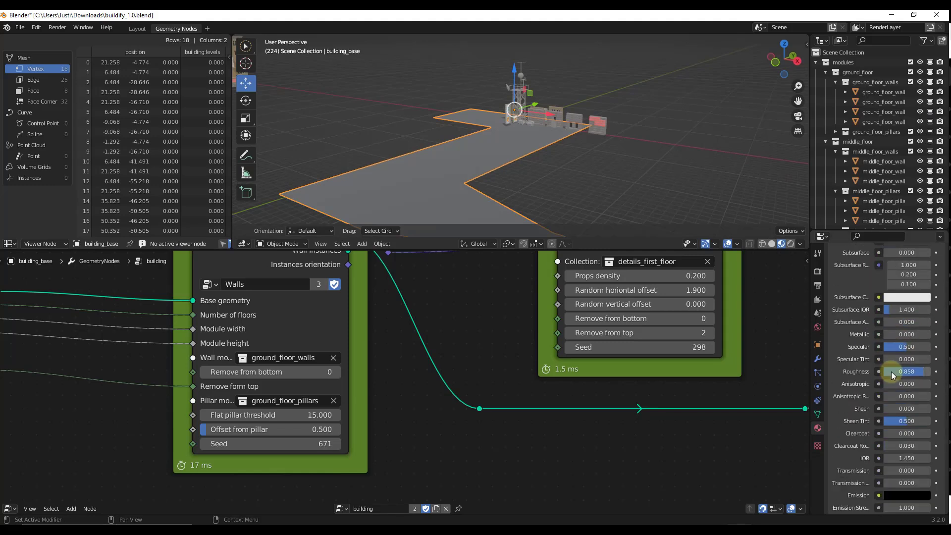
left_click(817, 359)
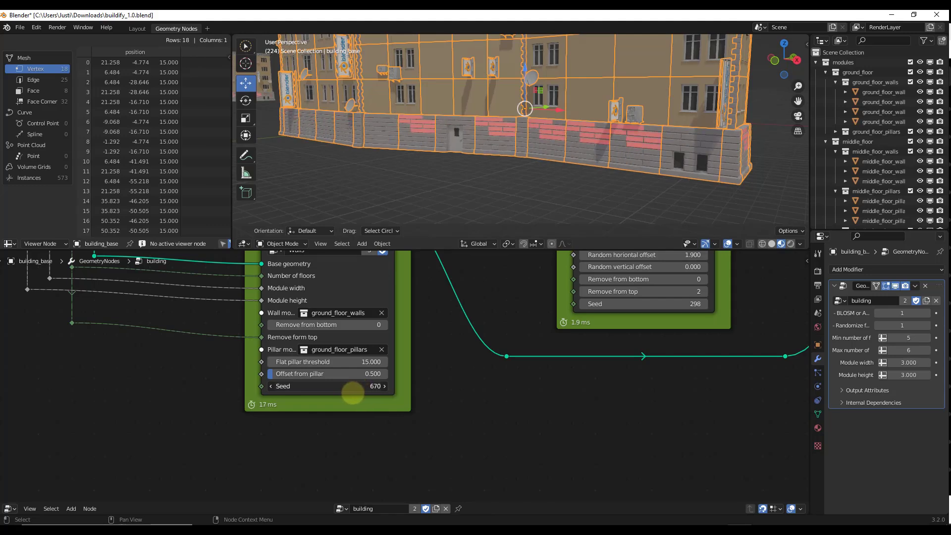
left_click(382, 386)
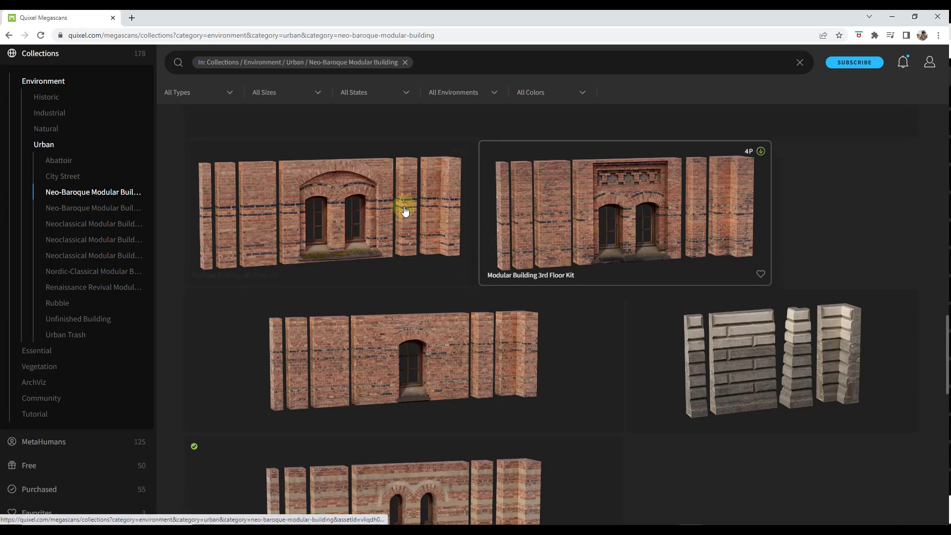
scroll("down", 3)
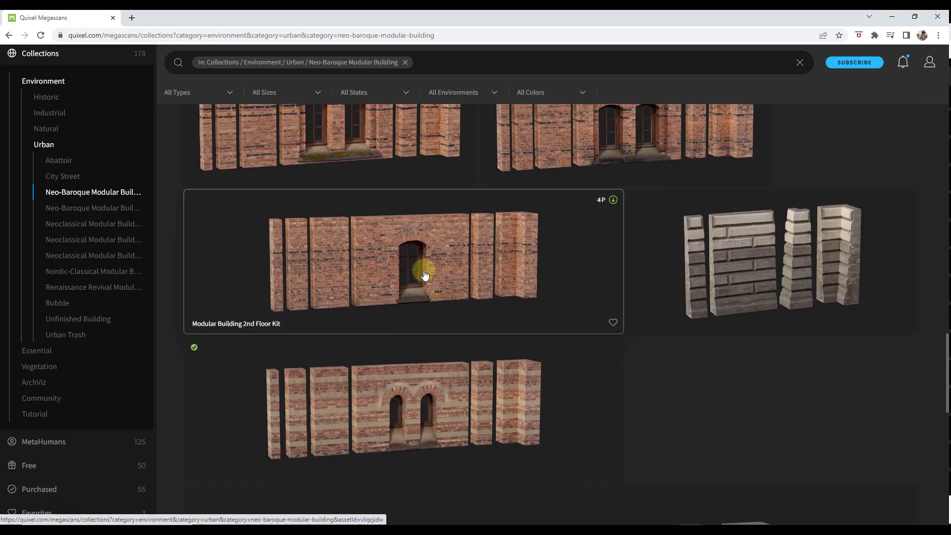
scroll("down", 3)
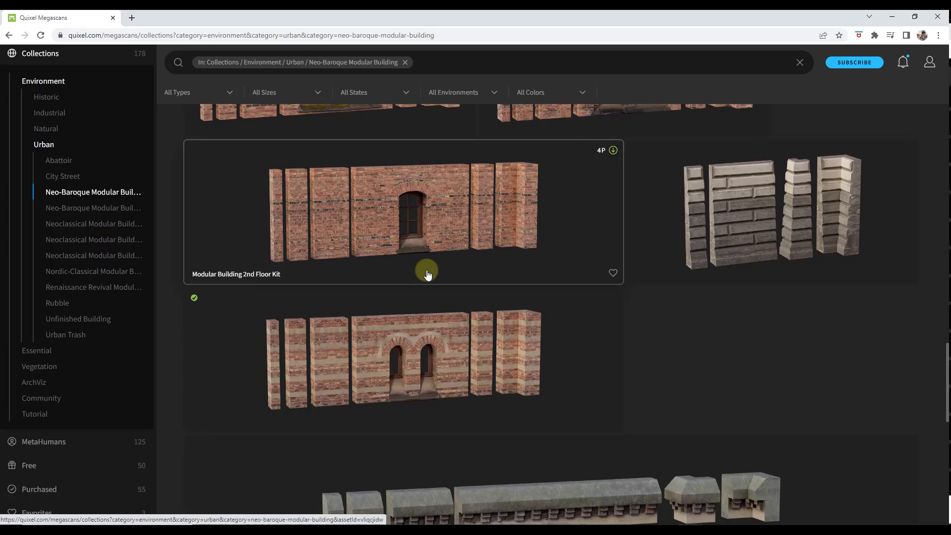
scroll("down", 3)
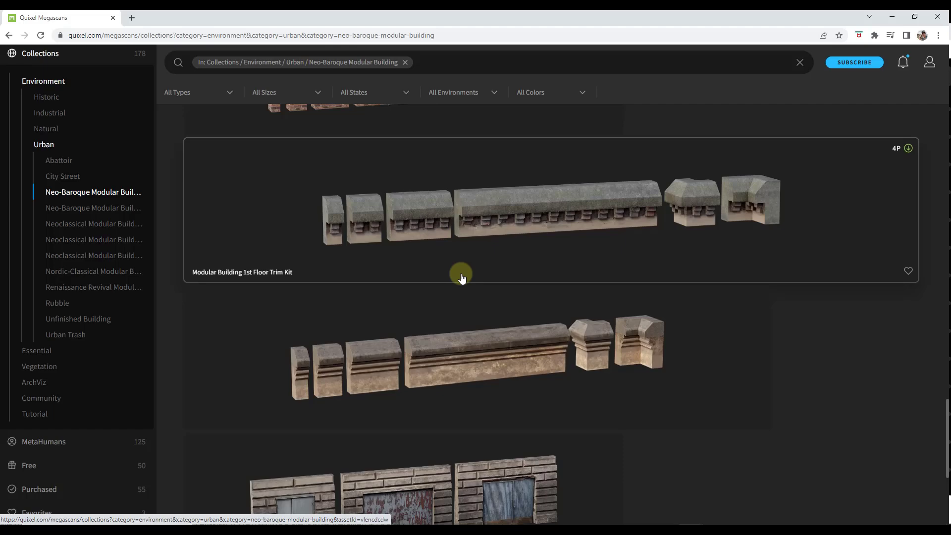
scroll("down", 3)
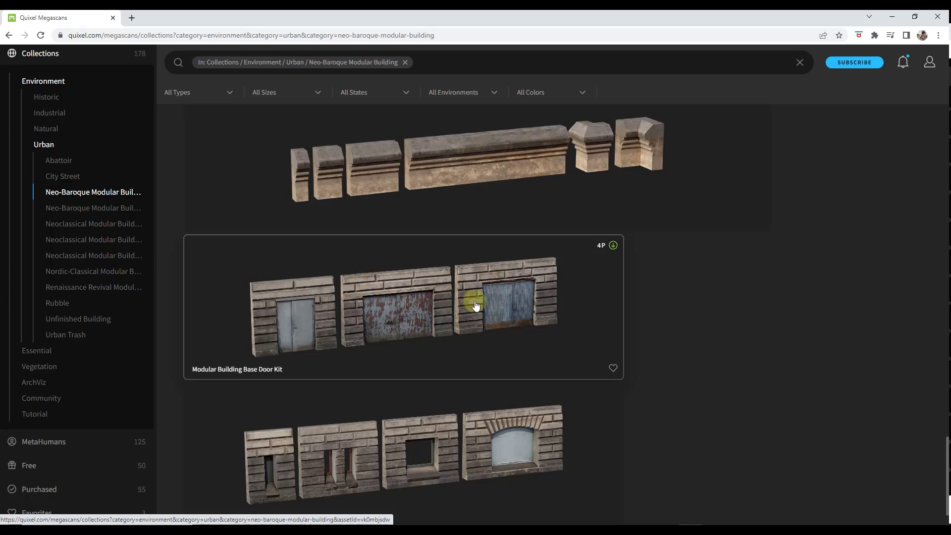
mouse_move(527, 285)
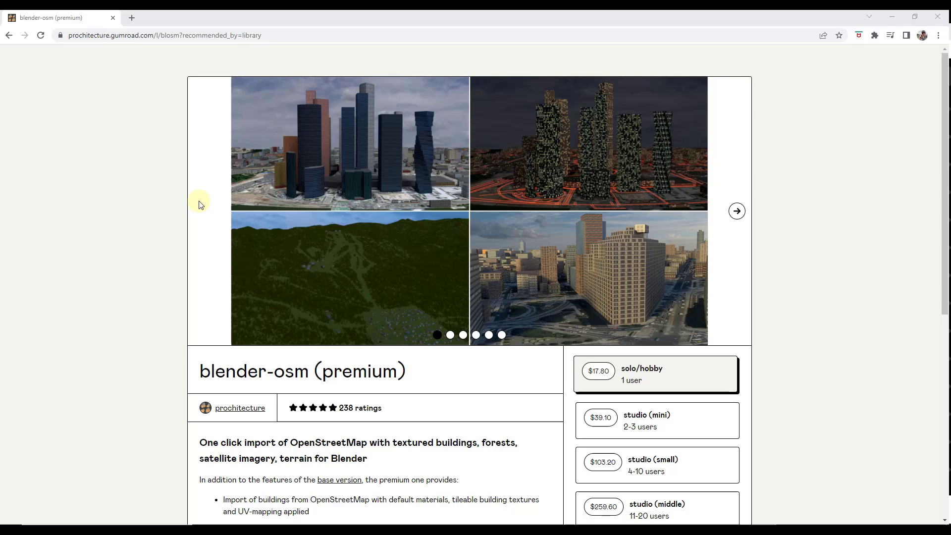
mouse_move(411, 486)
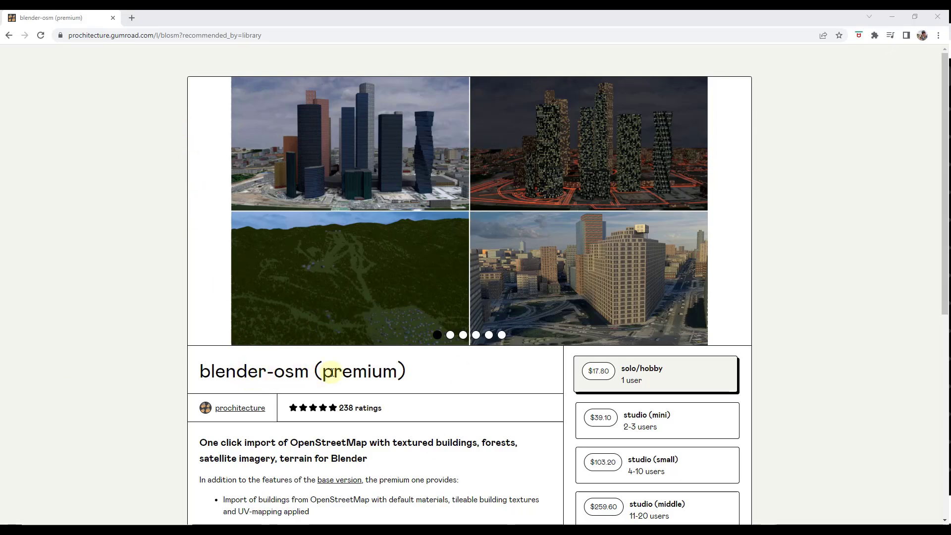
- Page through the blender-osm premium preview images and scroll down the product page
left_click(738, 210)
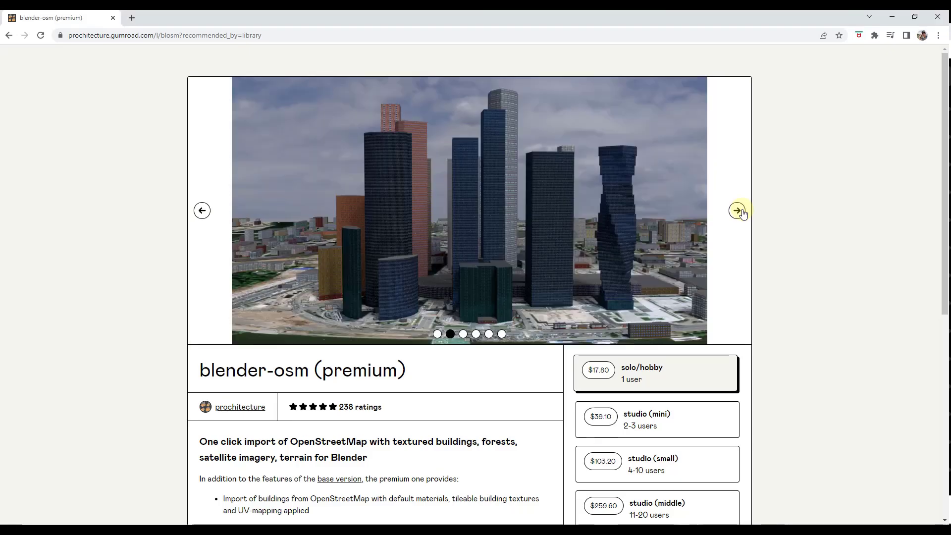
left_click(736, 211)
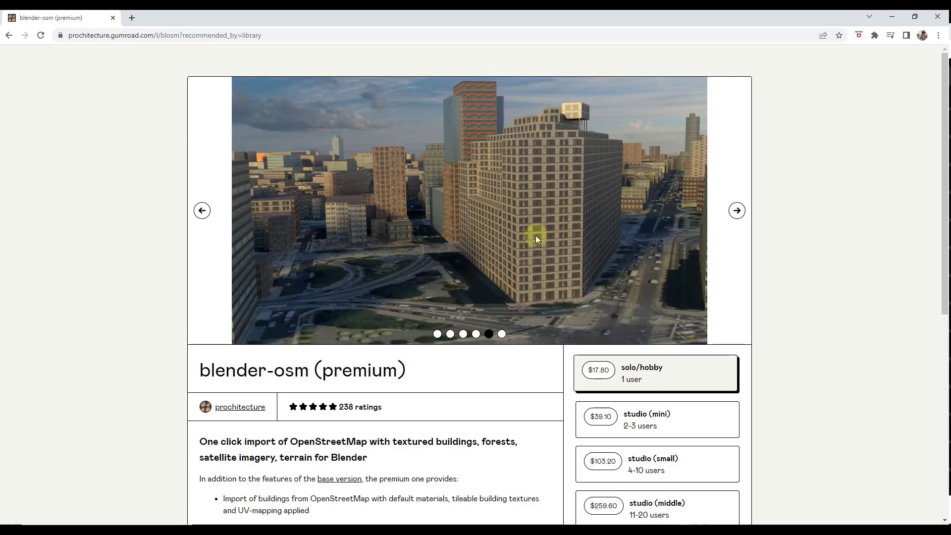
mouse_move(390, 188)
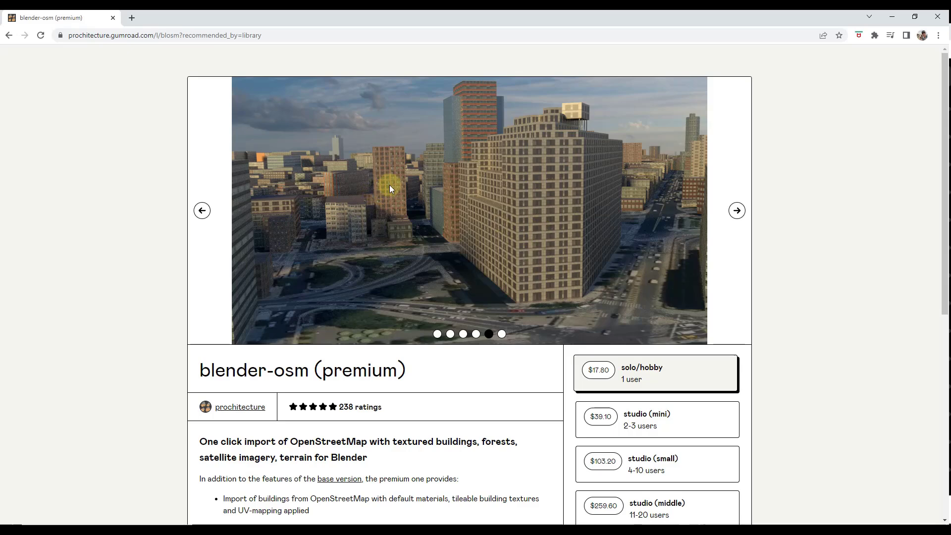
left_click(737, 210)
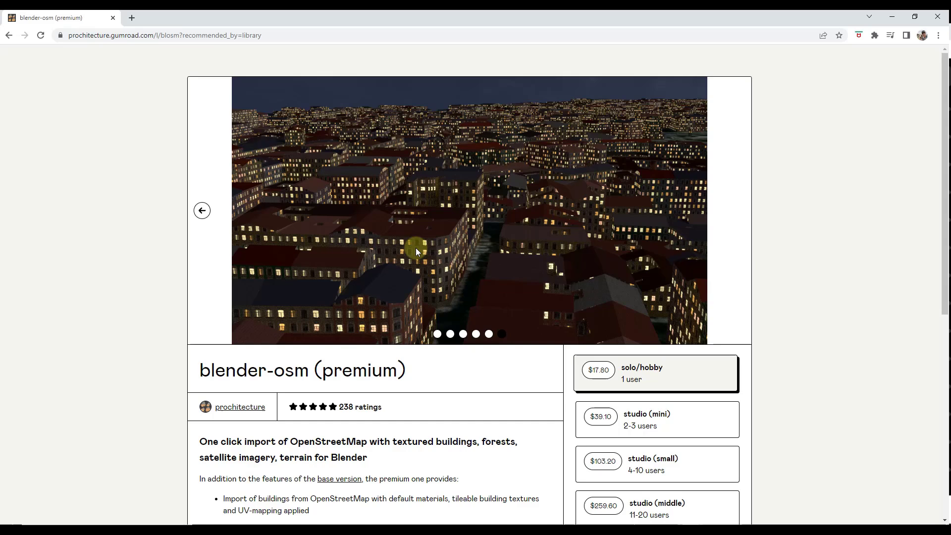
mouse_move(472, 217)
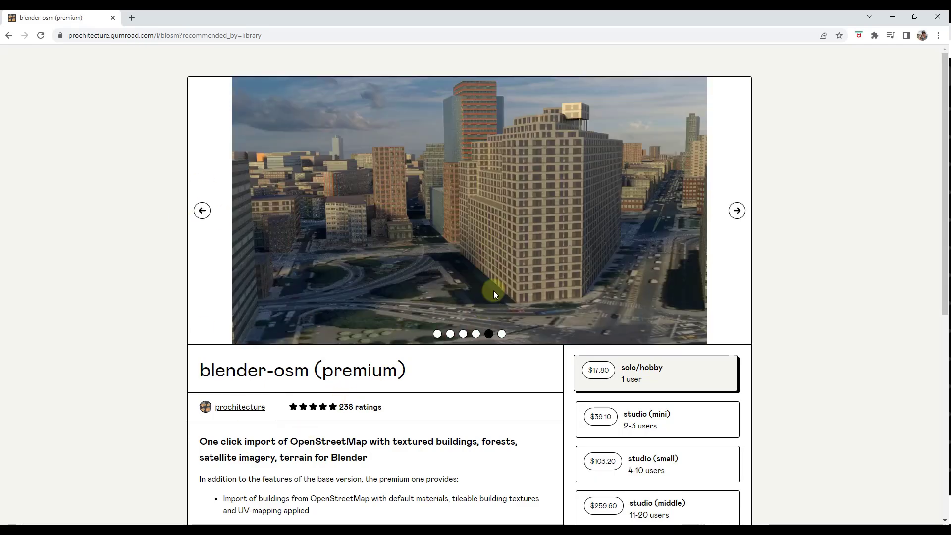
scroll("down", 3)
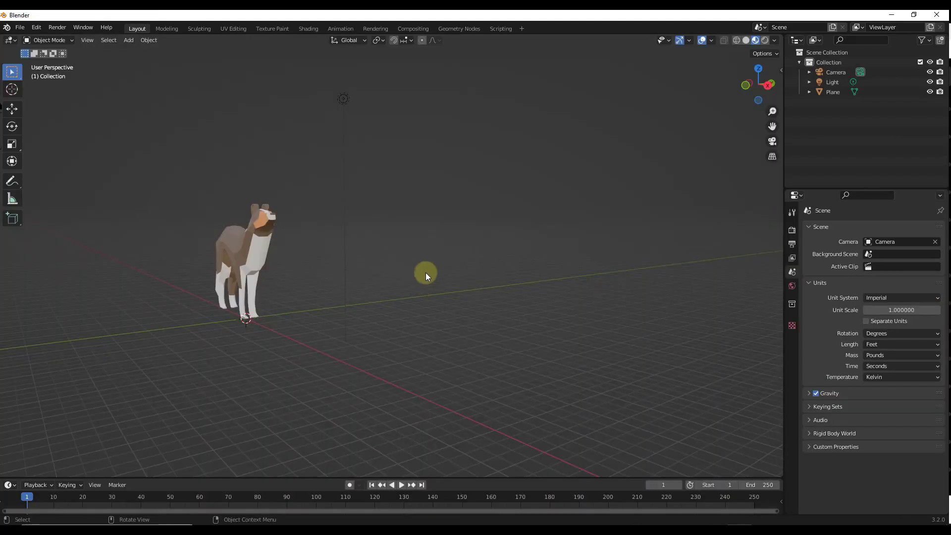
mouse_move(419, 295)
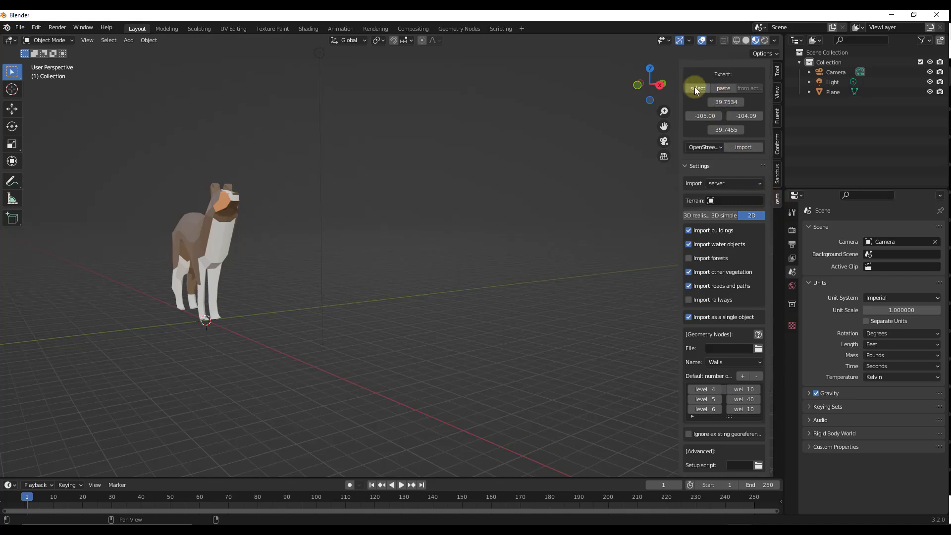
mouse_move(719, 160)
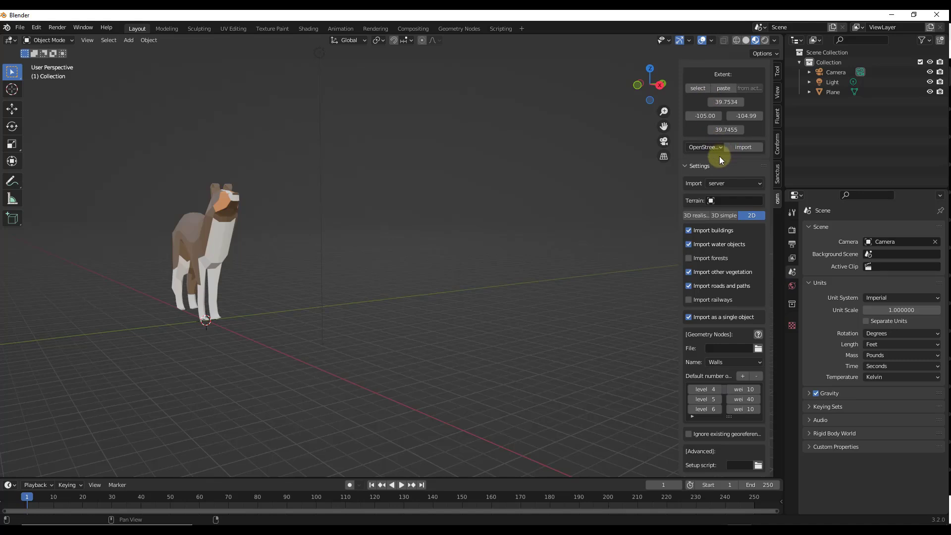
mouse_move(705, 189)
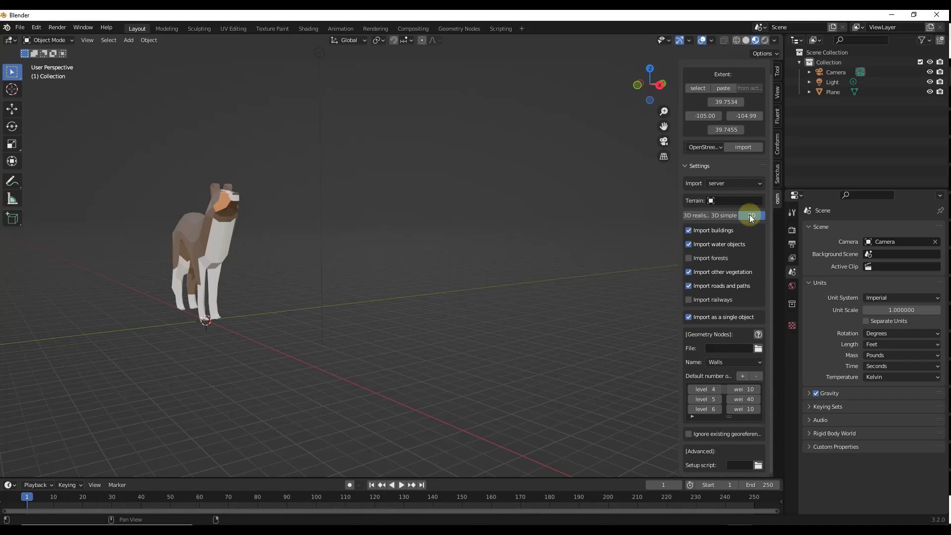
mouse_move(751, 217)
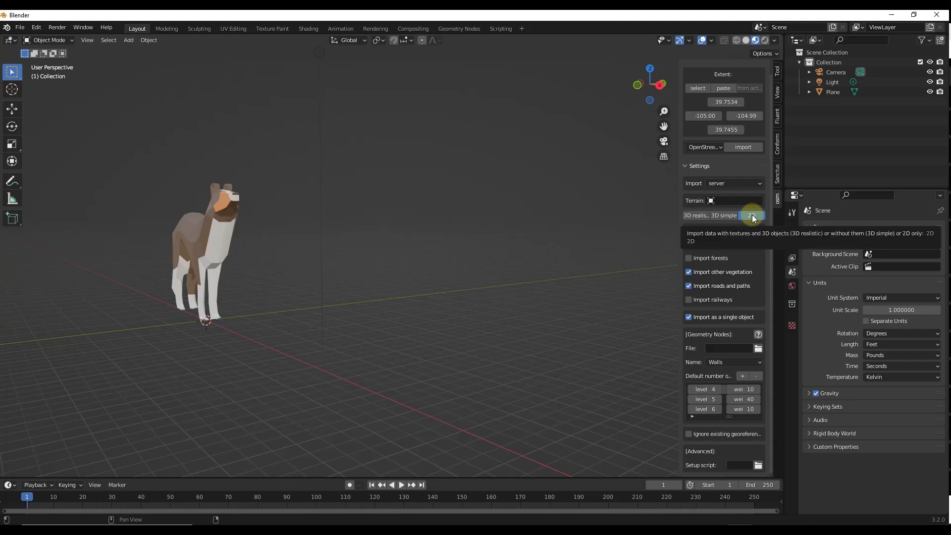
- Set the blender-osm import mode to flat 2D footprints
left_click(751, 214)
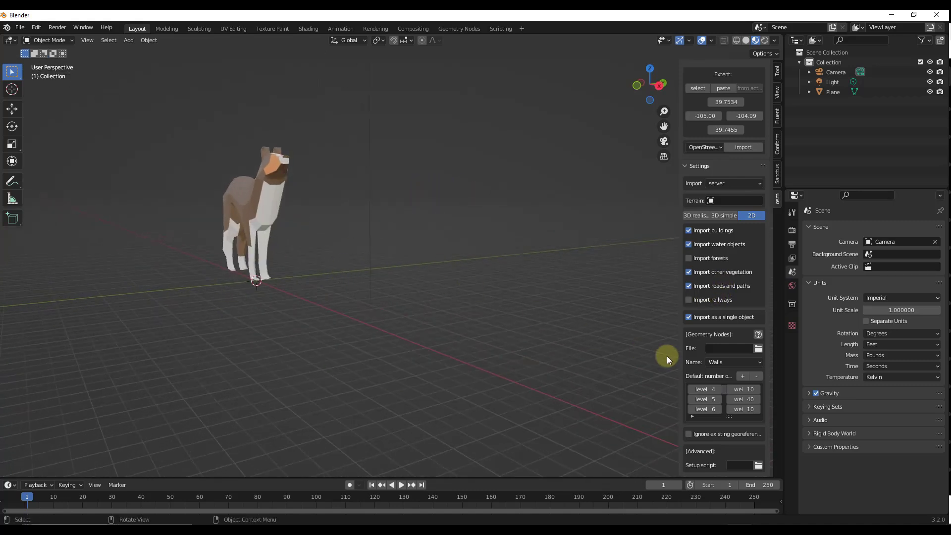
mouse_move(728, 348)
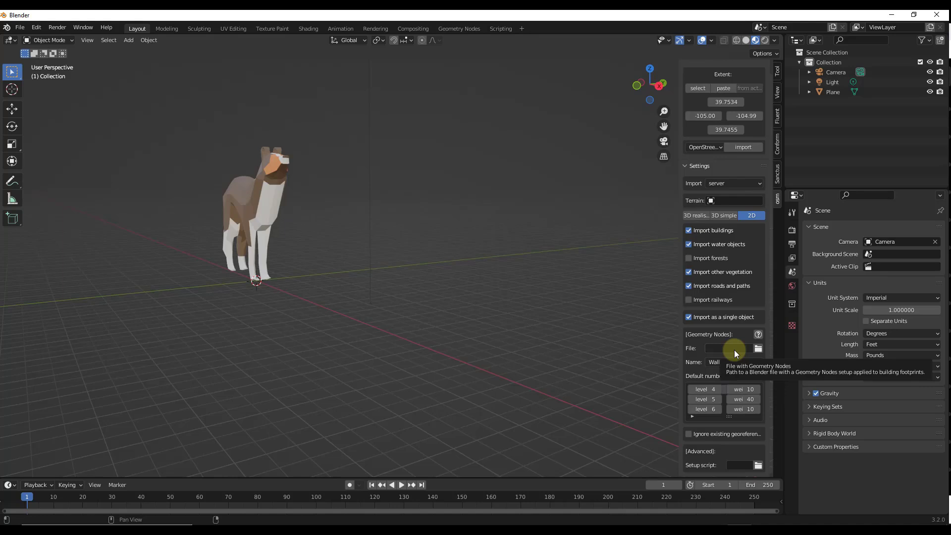
- Set the OSM import node file to buildify_1.0.blend with the 'building' node group
left_click(757, 348)
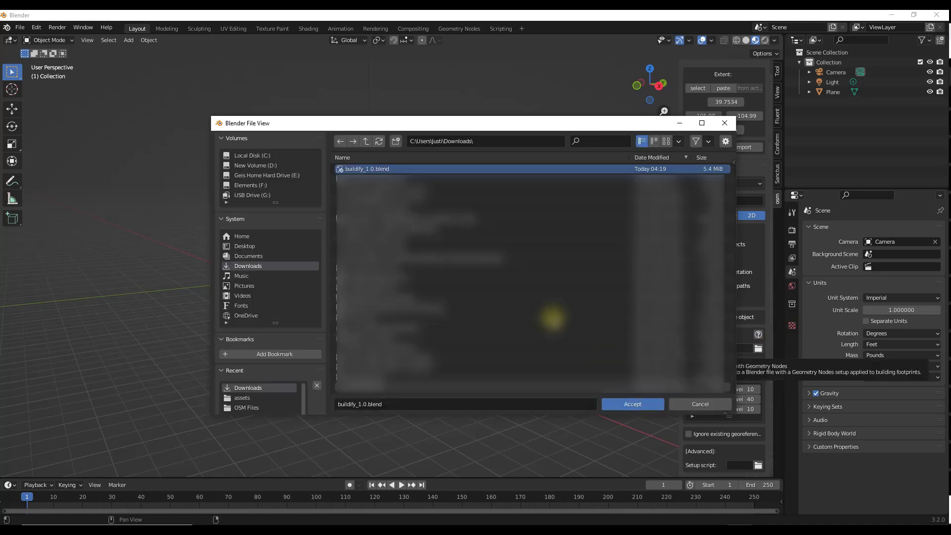
left_click(632, 404)
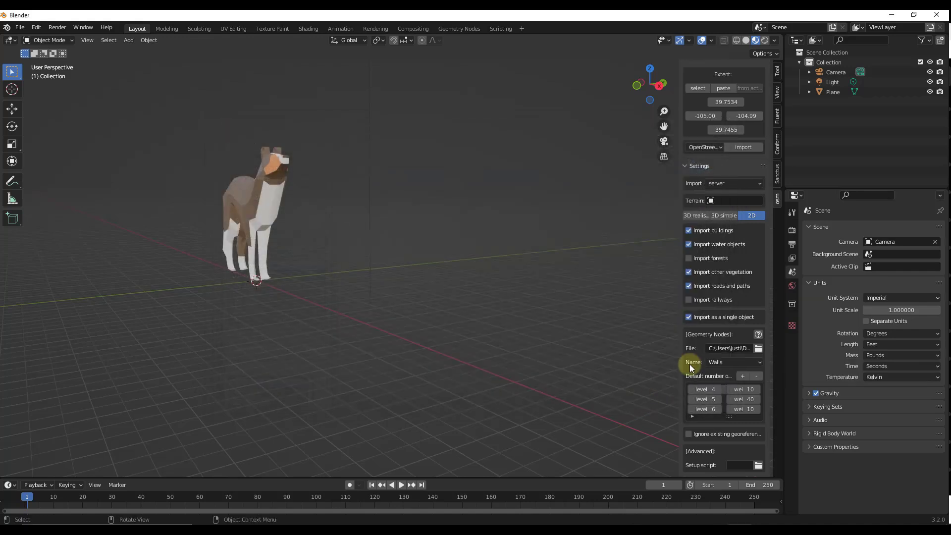
left_click(734, 362)
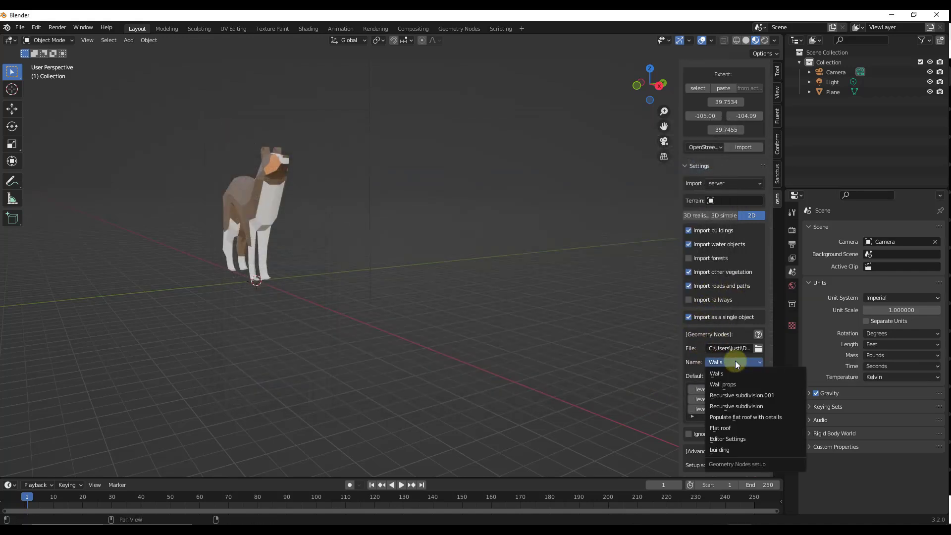
mouse_move(728, 449)
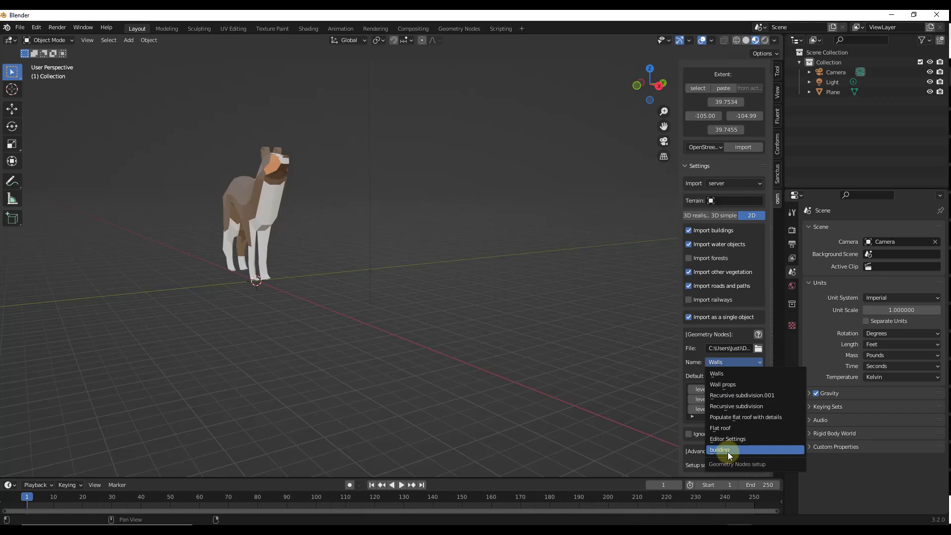
mouse_move(727, 373)
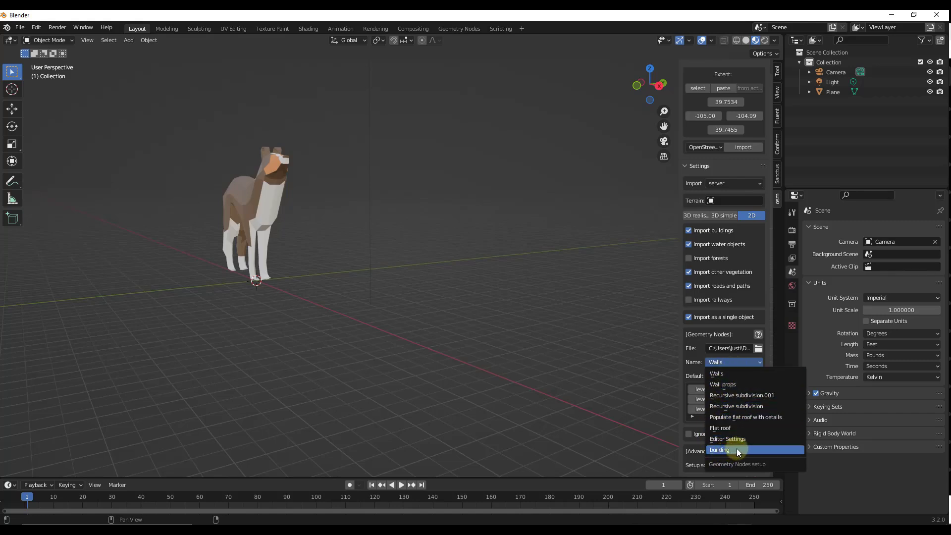
left_click(719, 450)
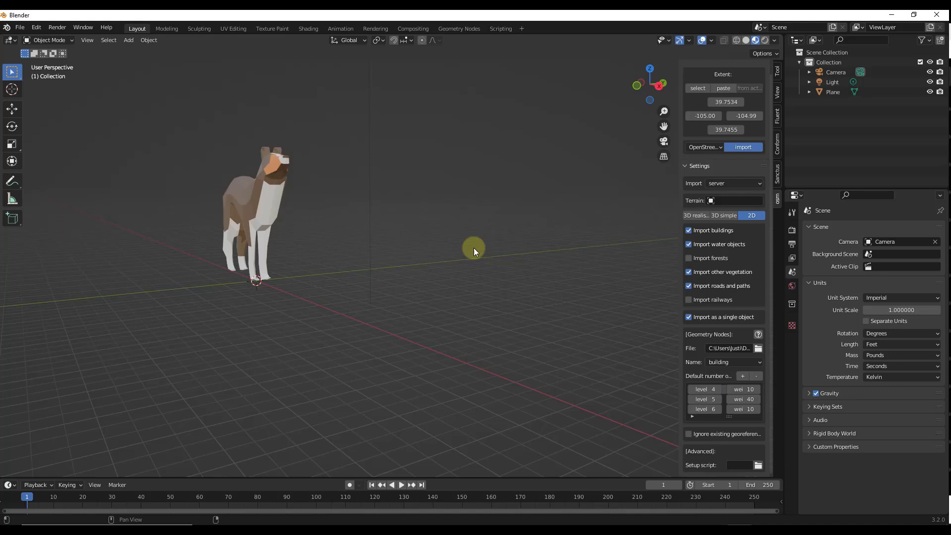
mouse_move(468, 256)
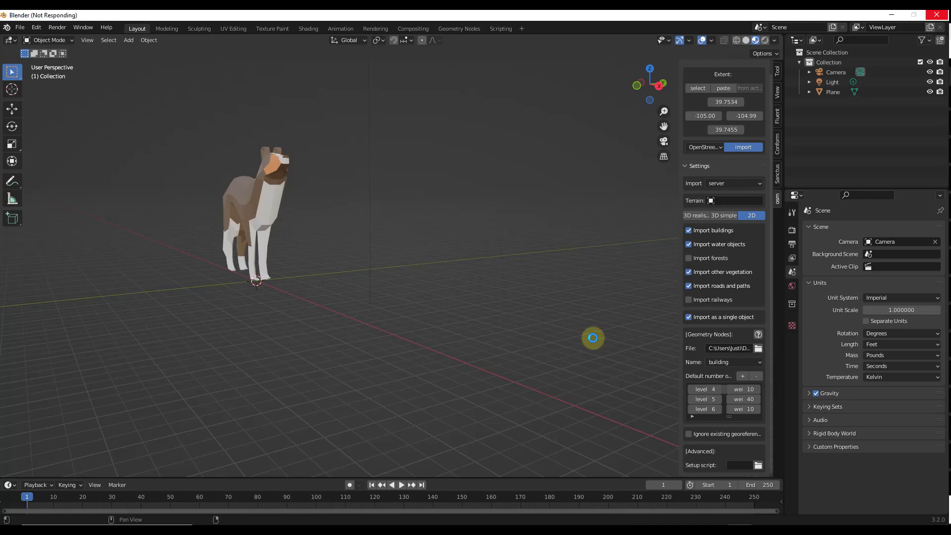
- Import the map_4.osm area and orbit toward the generated low buildings
left_click(742, 147)
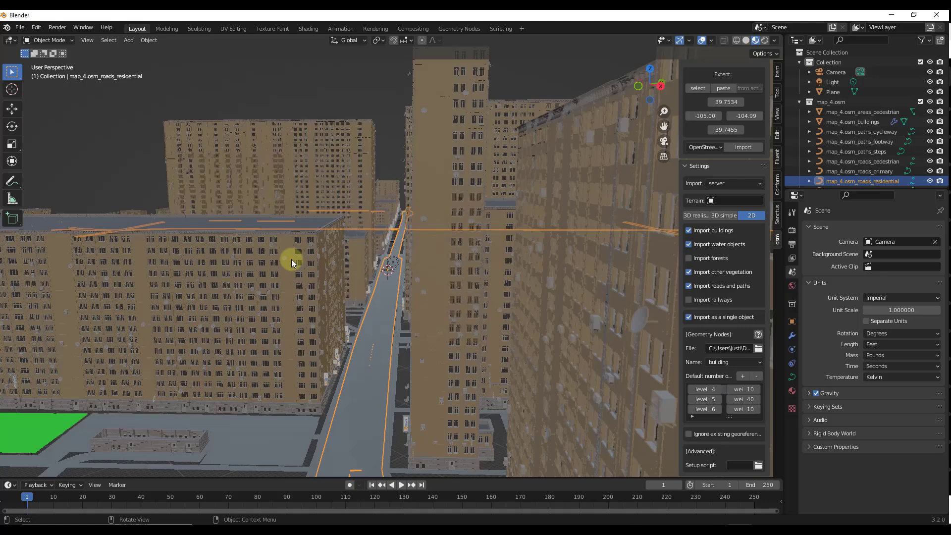
left_click_drag(292, 262, 346, 258)
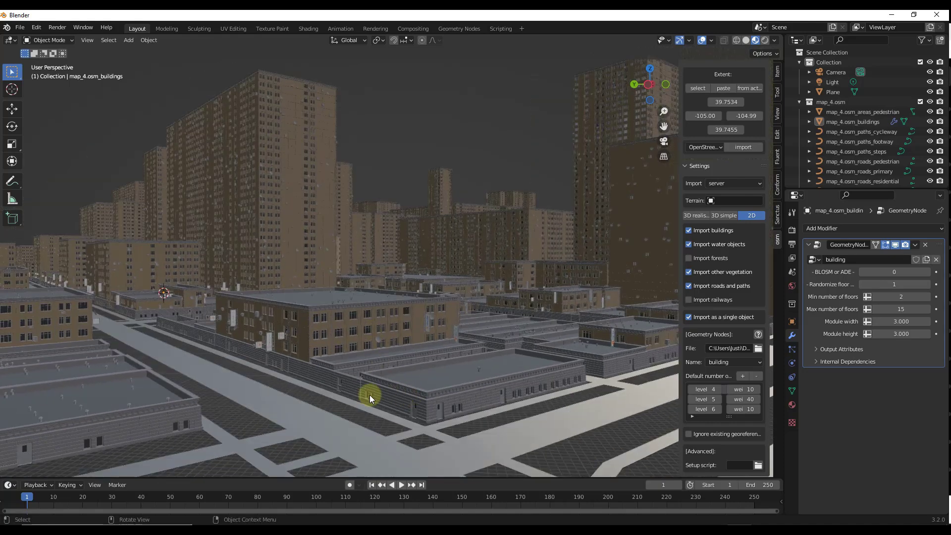
left_click_drag(370, 399, 320, 317)
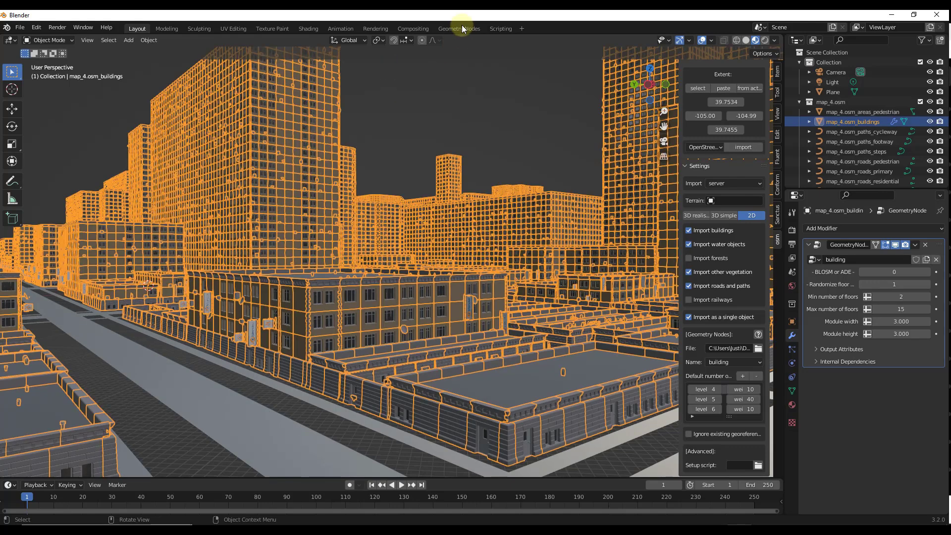
left_click(458, 28)
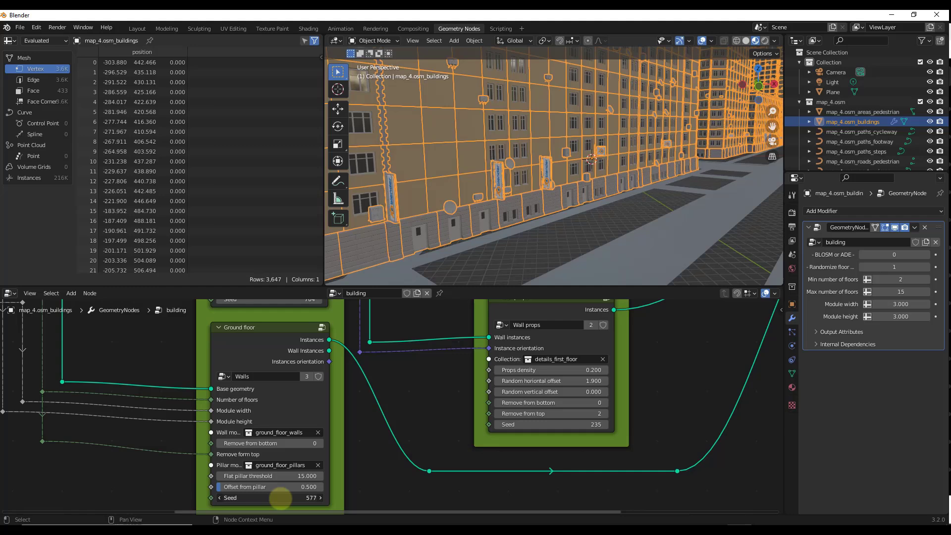
- Pan the node editor to bring the Middle floors nodes into view
left_click_drag(279, 497, 327, 497)
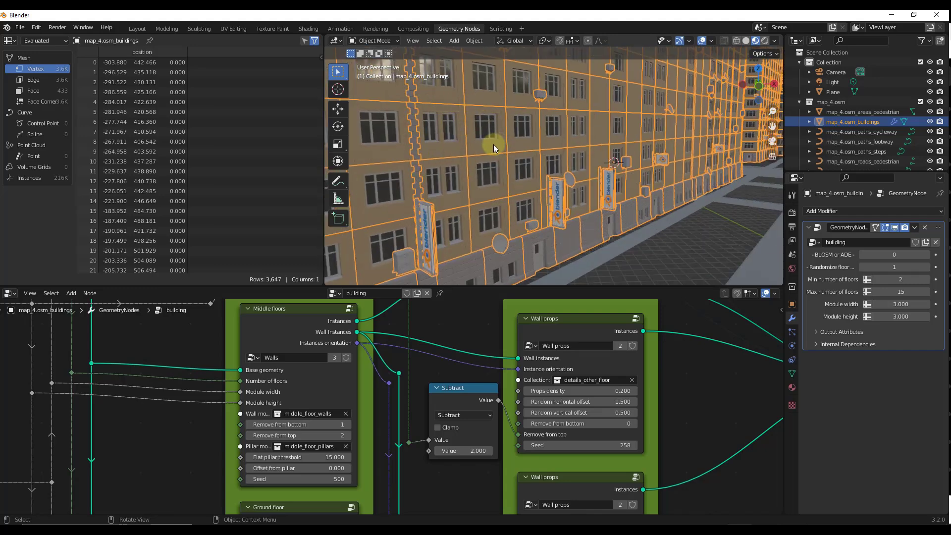
mouse_move(635, 160)
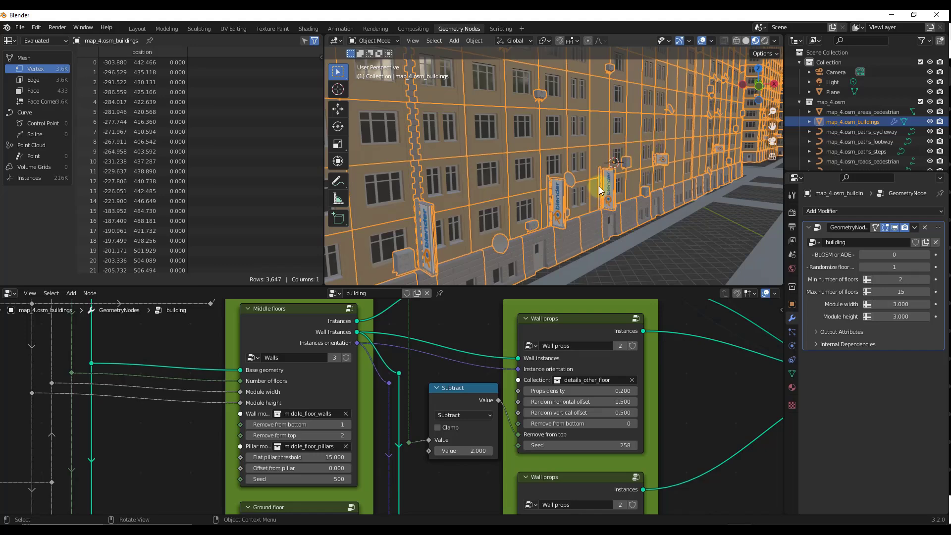
mouse_move(605, 190)
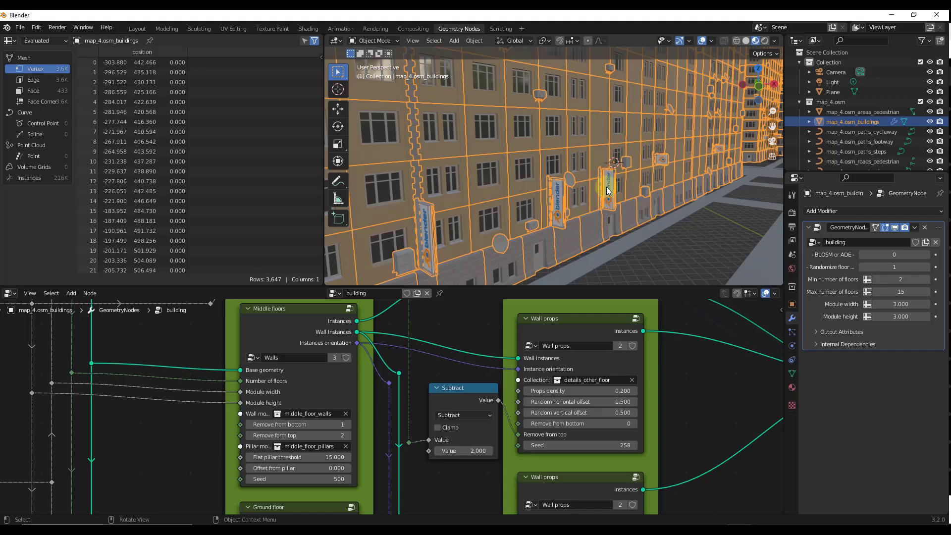